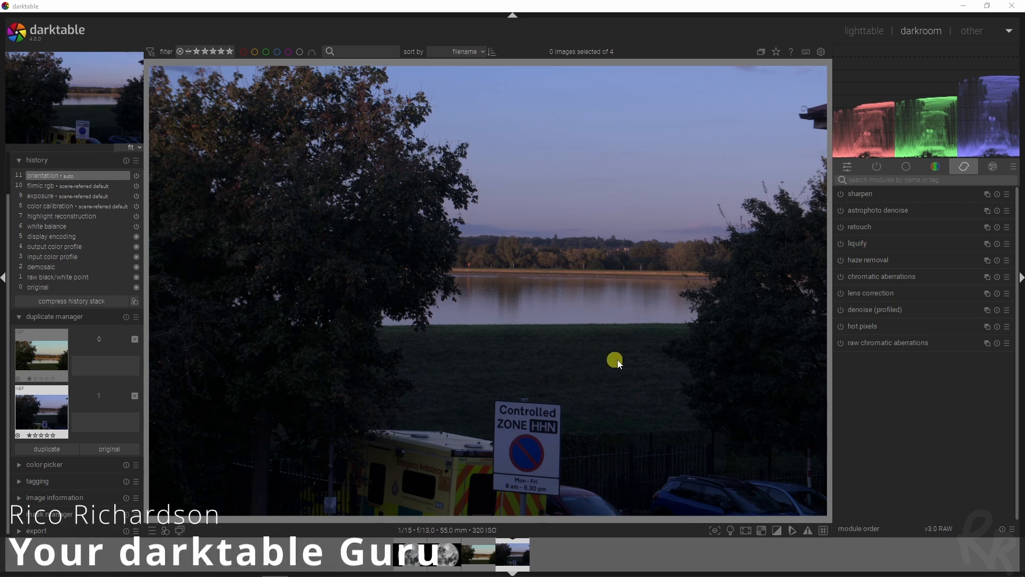
{"action": "mouse_move", "coordinate": [520, 430]}
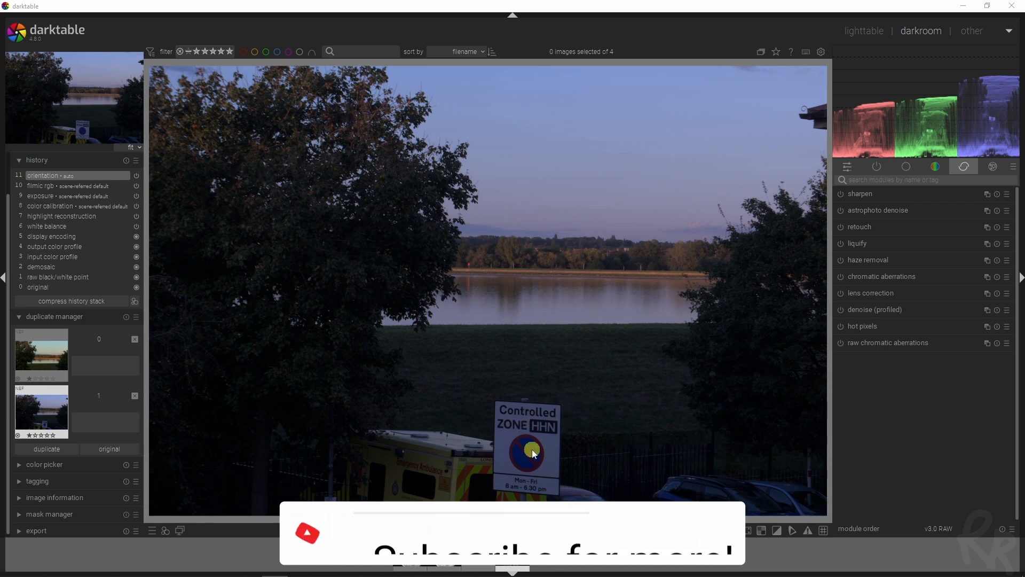
{"action": "mouse_move", "coordinate": [481, 472]}
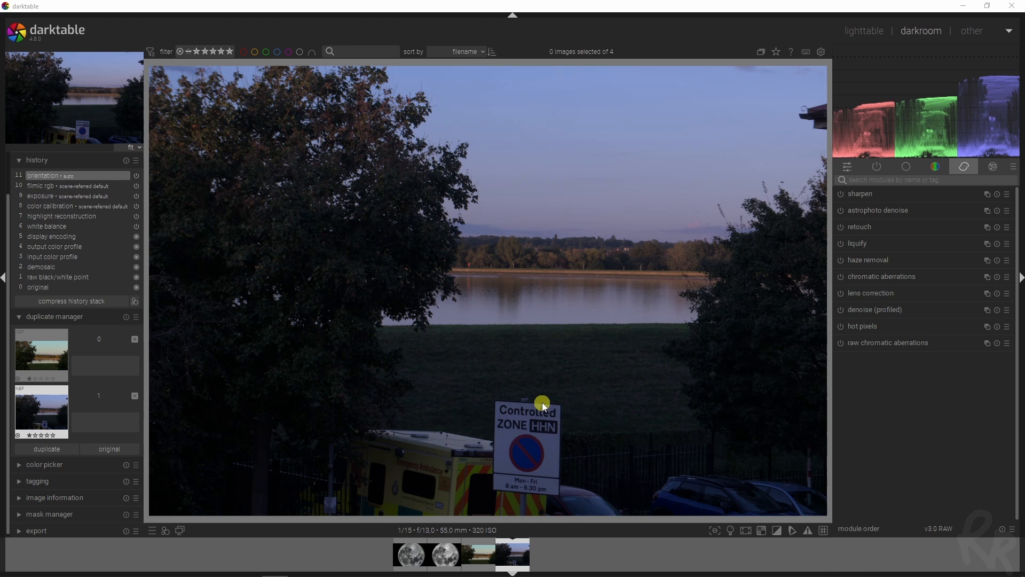
{"action": "mouse_move", "coordinate": [508, 503]}
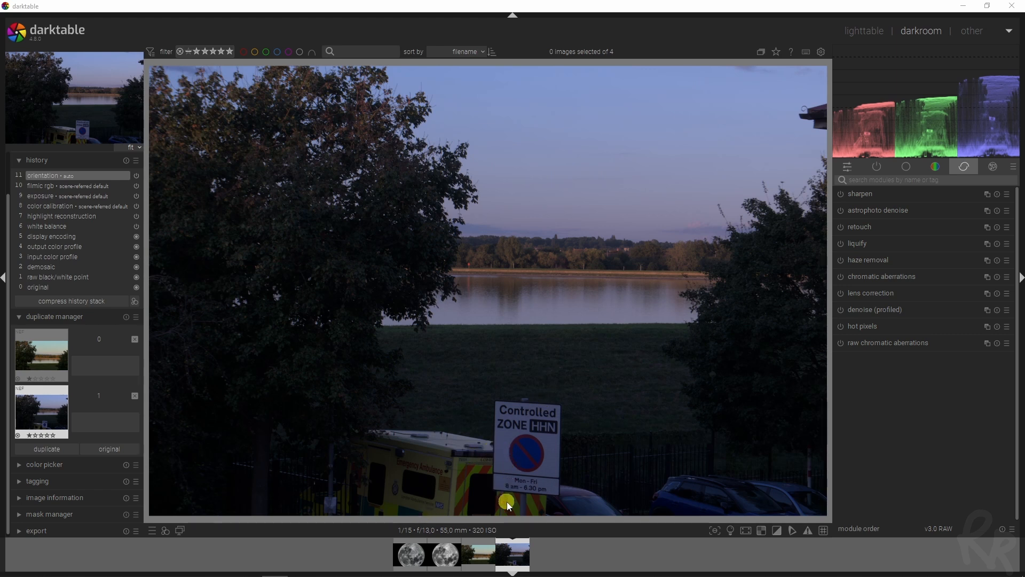
{"action": "mouse_move", "coordinate": [536, 417]}
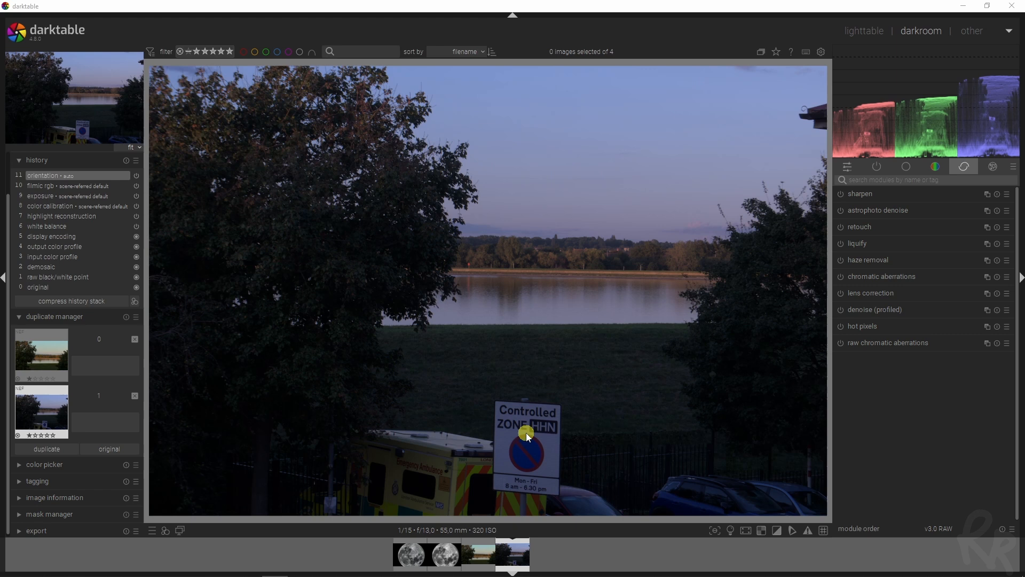
{"action": "mouse_move", "coordinate": [373, 436]}
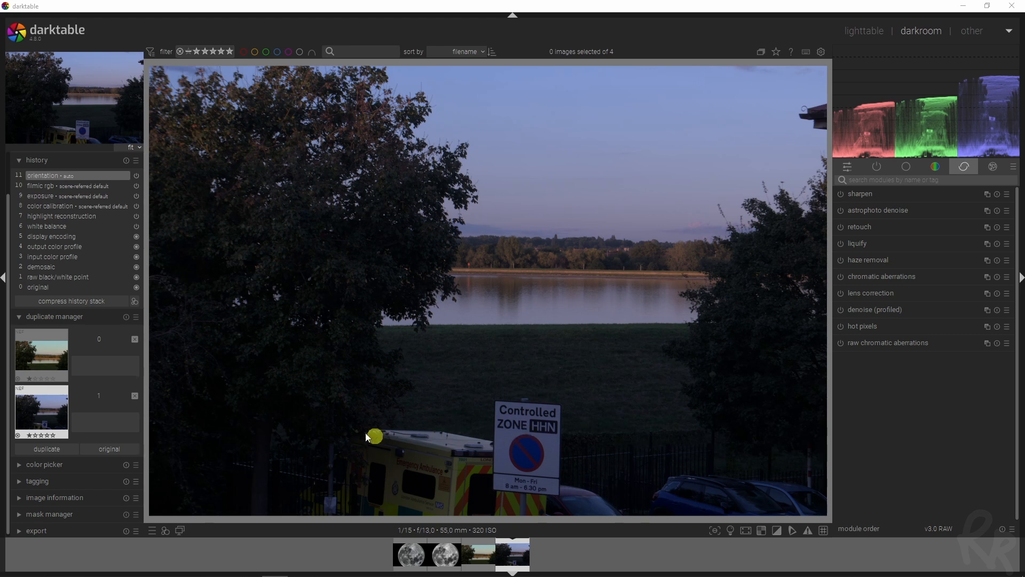
{"action": "mouse_move", "coordinate": [391, 434]}
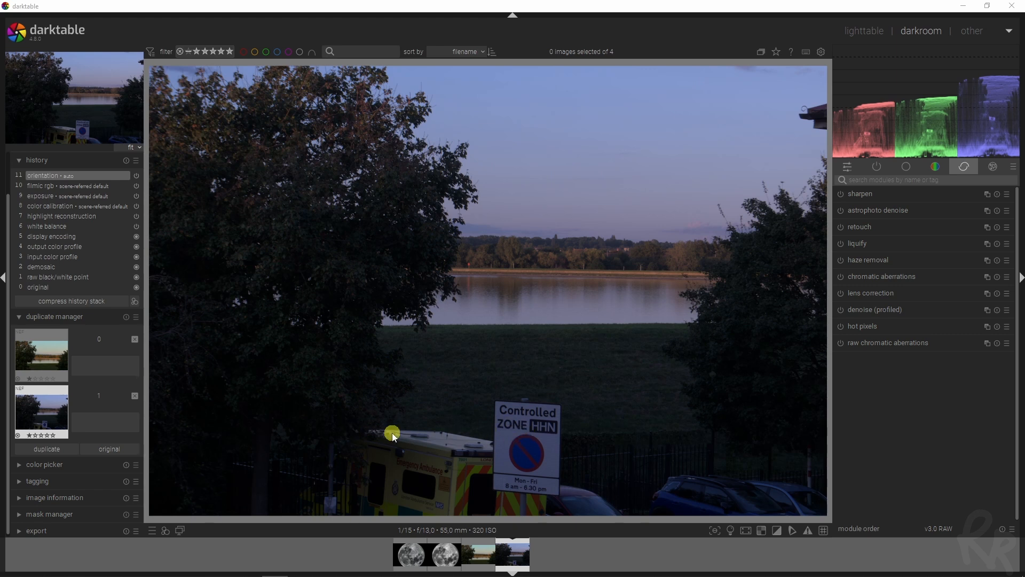
{"action": "mouse_move", "coordinate": [865, 211]}
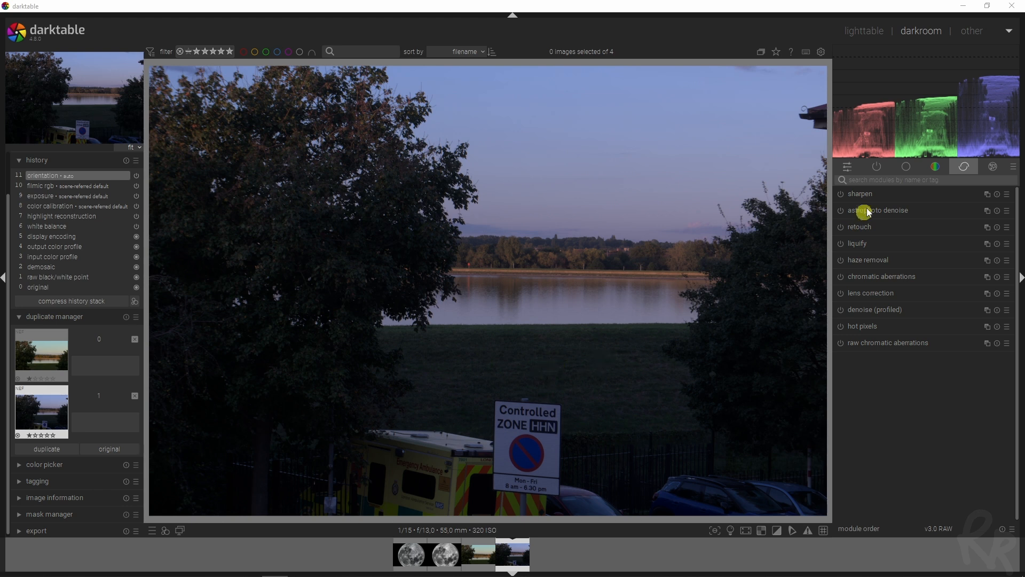
Crop the photo to 16:9 above the parking sign, framing the lake
{"action": "type", "text": "crop"}
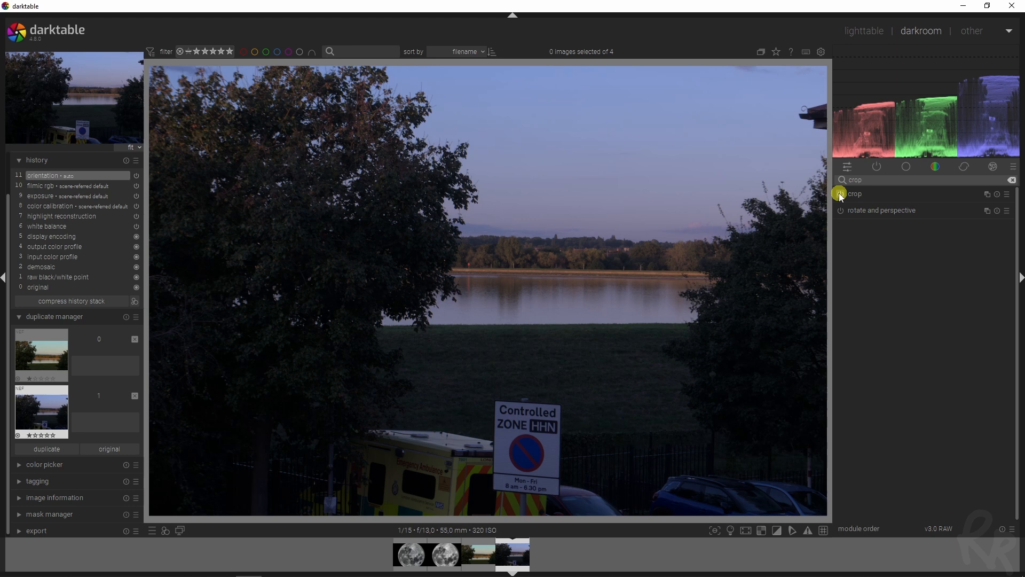
{"action": "left_click", "coordinate": [854, 193]}
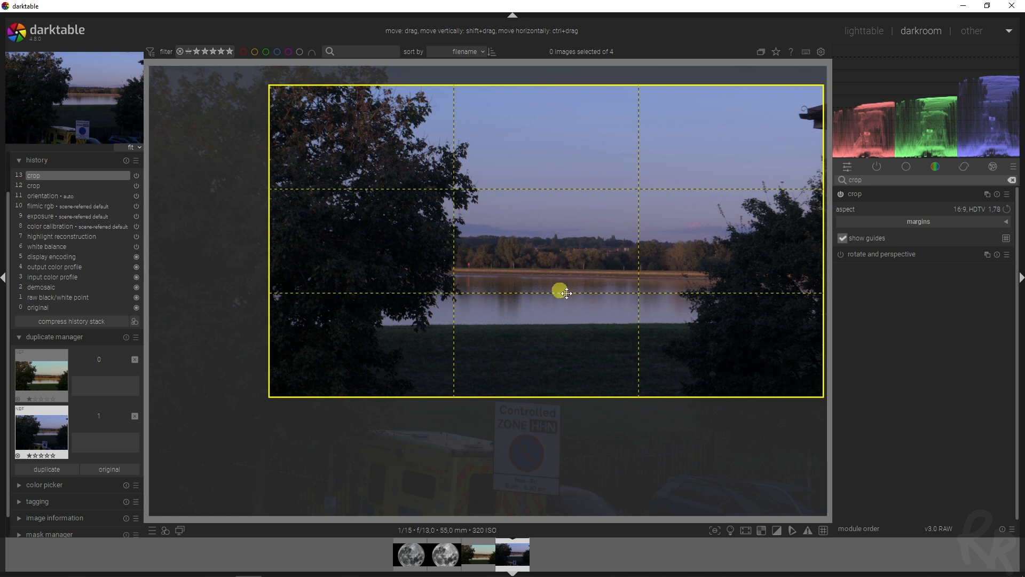
{"action": "mouse_move", "coordinate": [352, 273]}
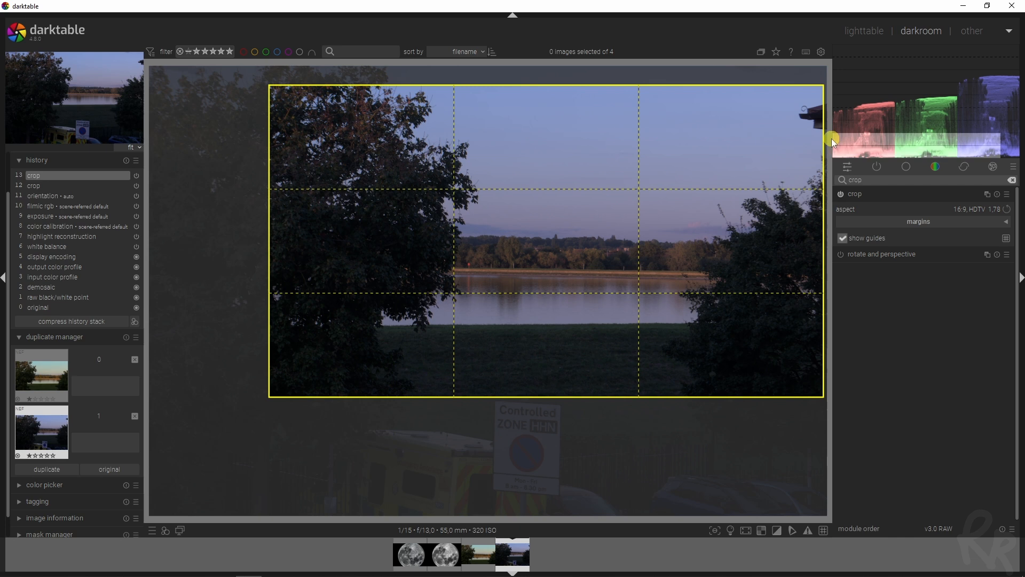
{"action": "mouse_move", "coordinate": [827, 104]}
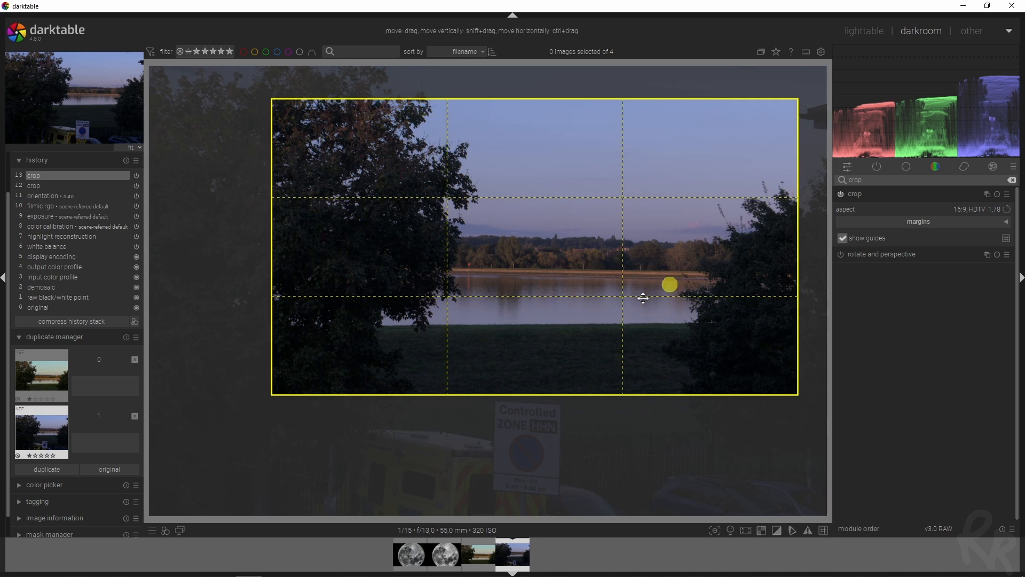
{"action": "left_click", "coordinate": [854, 193]}
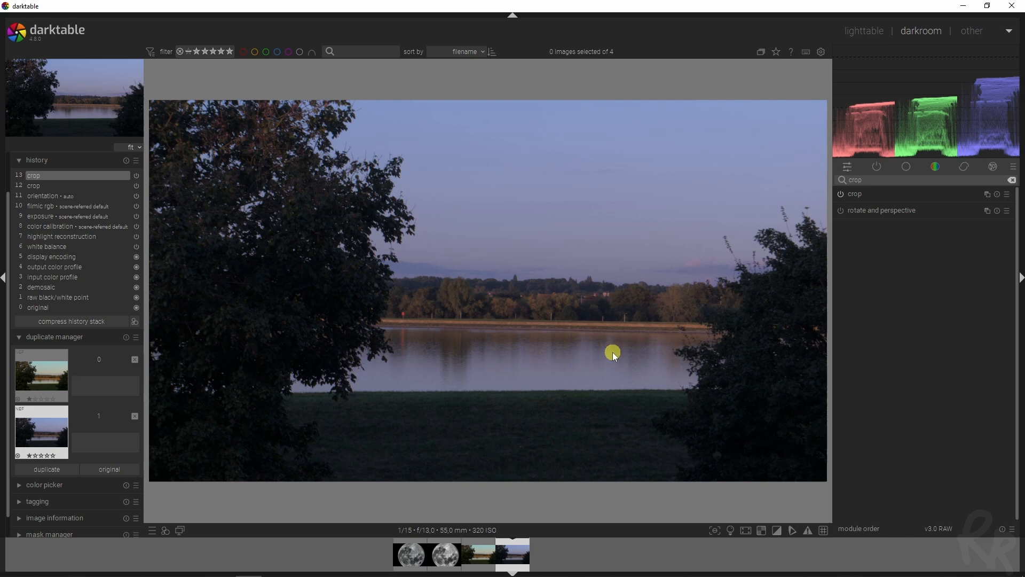
{"action": "mouse_move", "coordinate": [614, 352]}
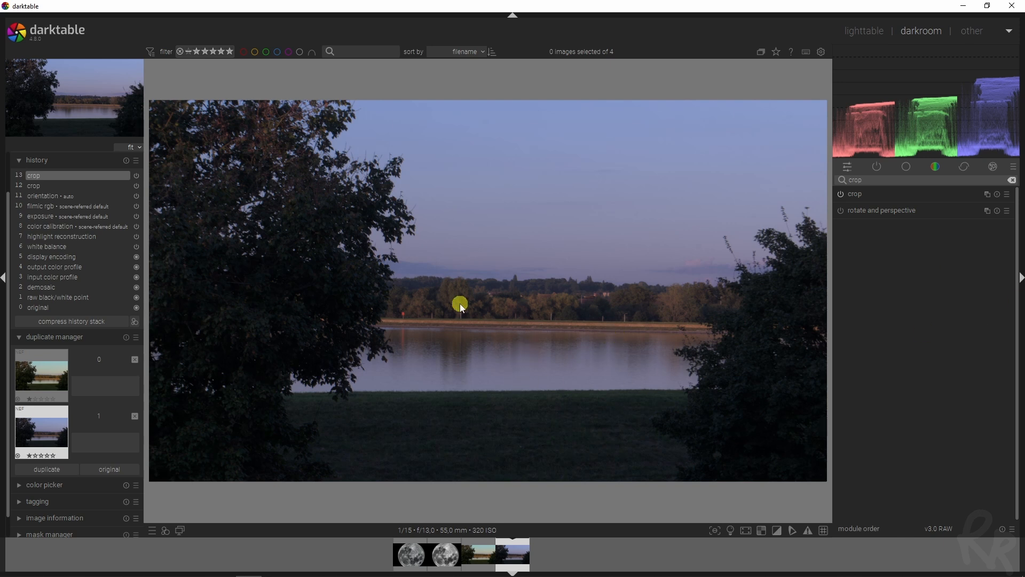
{"action": "mouse_move", "coordinate": [772, 167]}
{"action": "type", "text": "filmic"}
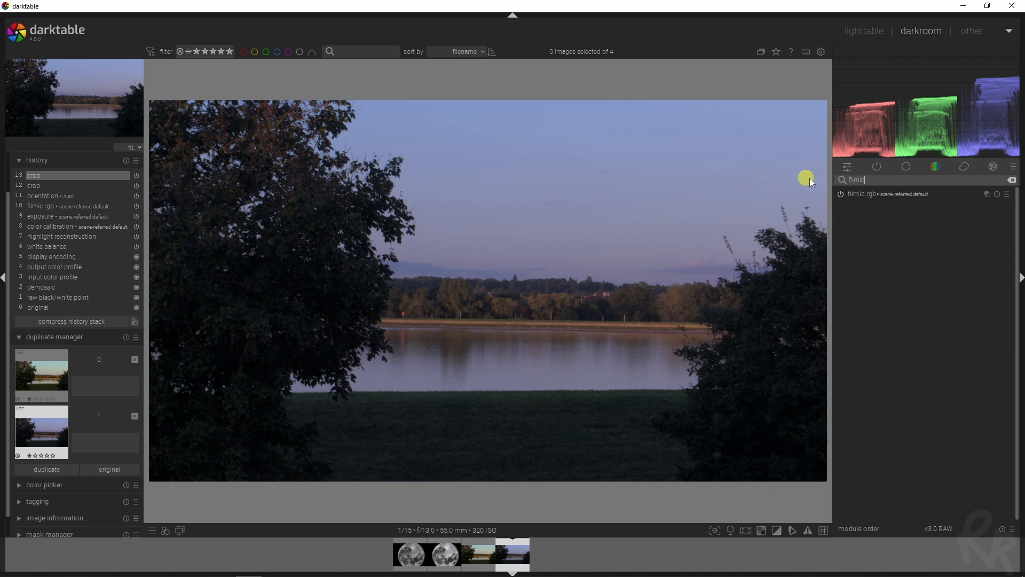
Expand filmic rgb and show its look settings to raise contrast
{"action": "left_click", "coordinate": [885, 193]}
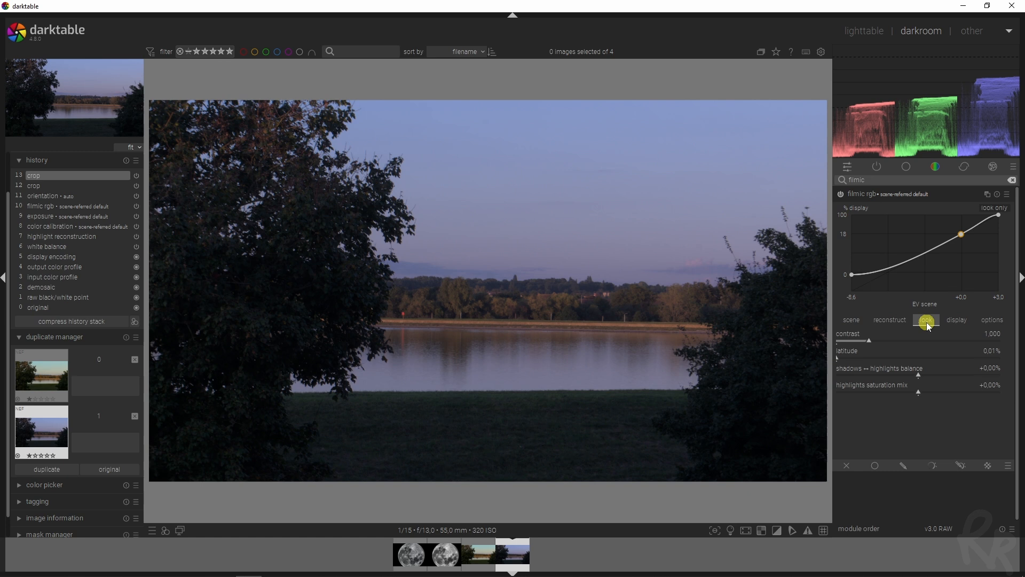
{"action": "left_click", "coordinate": [926, 320]}
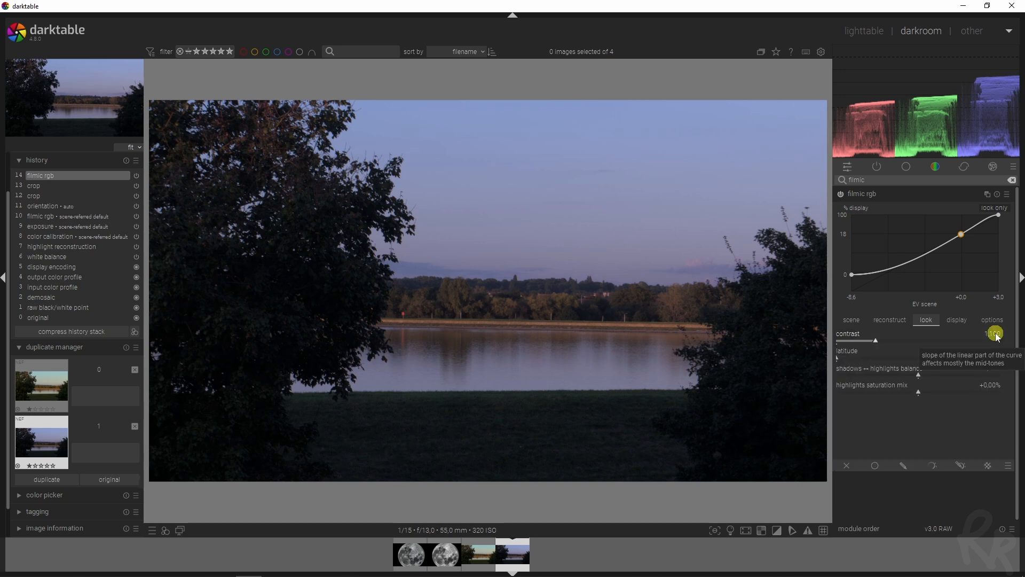
{"action": "mouse_move", "coordinate": [864, 291]}
{"action": "type", "text": "color calibr"}
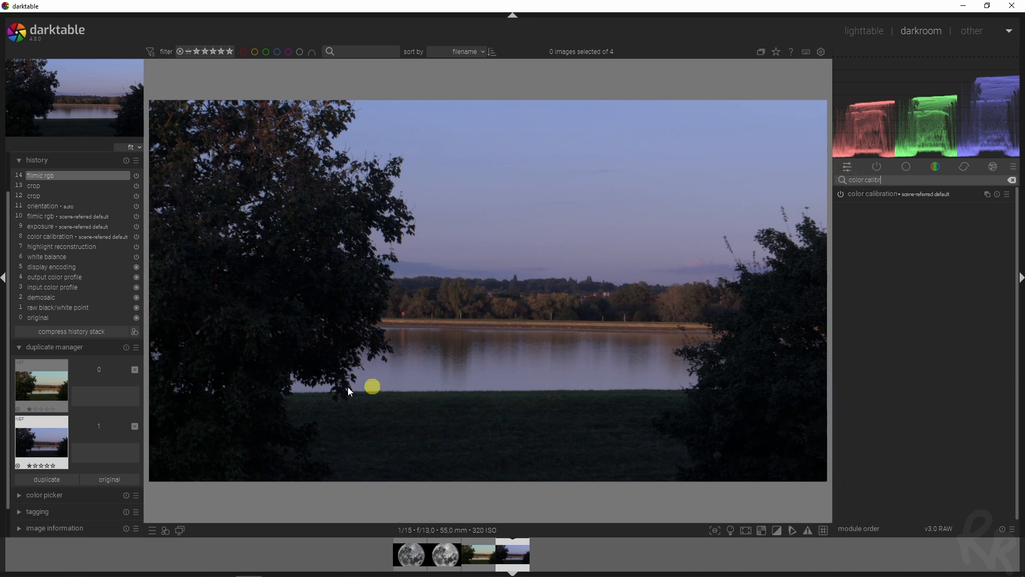
{"action": "mouse_move", "coordinate": [585, 298]}
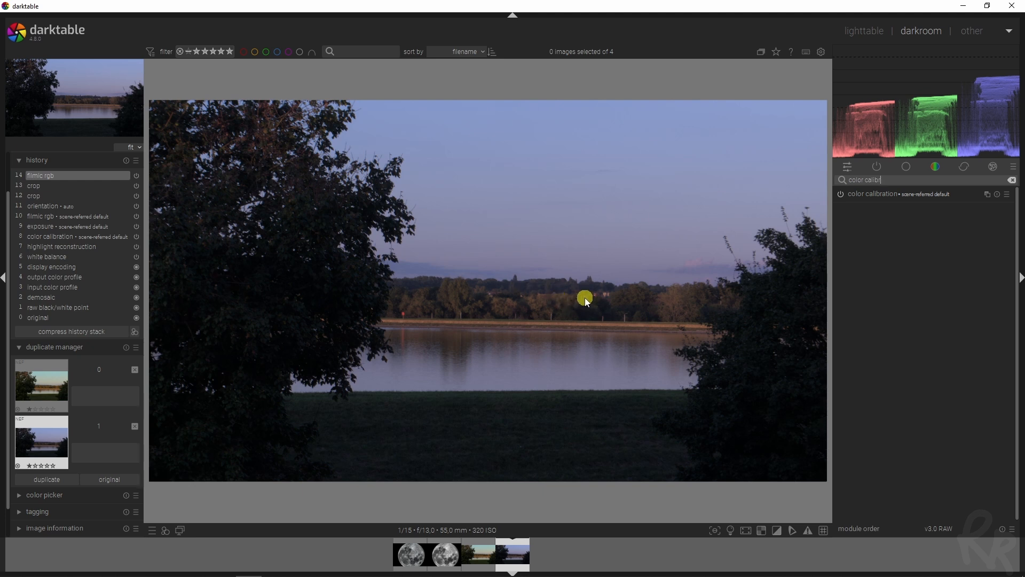
{"action": "mouse_move", "coordinate": [624, 254]}
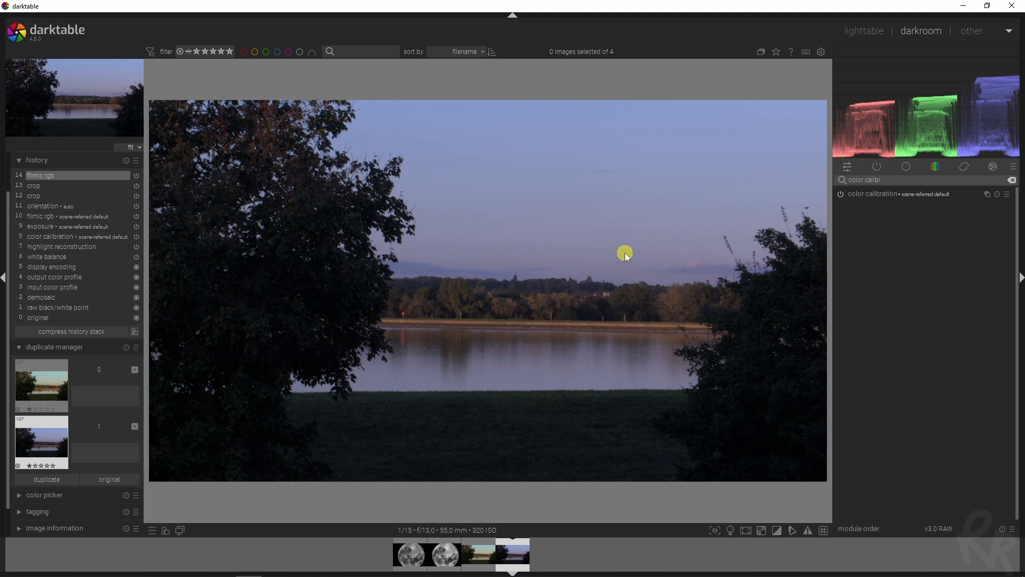
{"action": "mouse_move", "coordinate": [345, 262]}
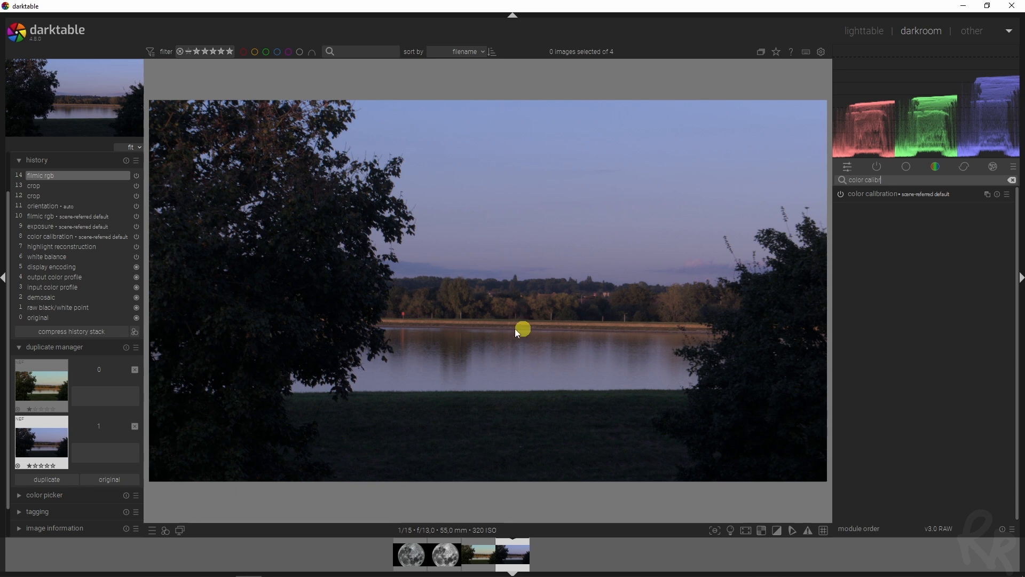
{"action": "mouse_move", "coordinate": [880, 196]}
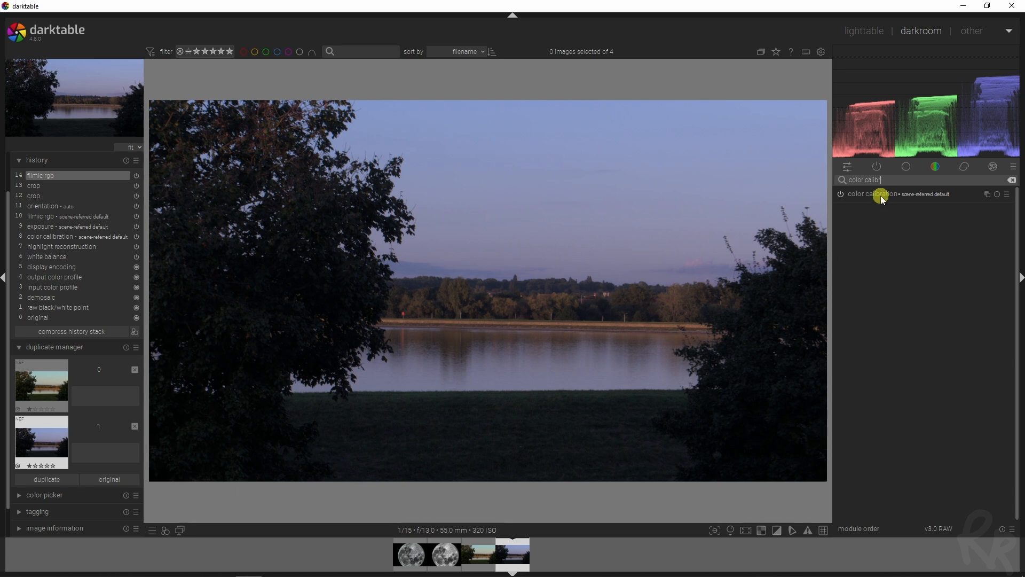
Warm the photo via color calibration's red channel mix and exposure
{"action": "left_click", "coordinate": [873, 193]}
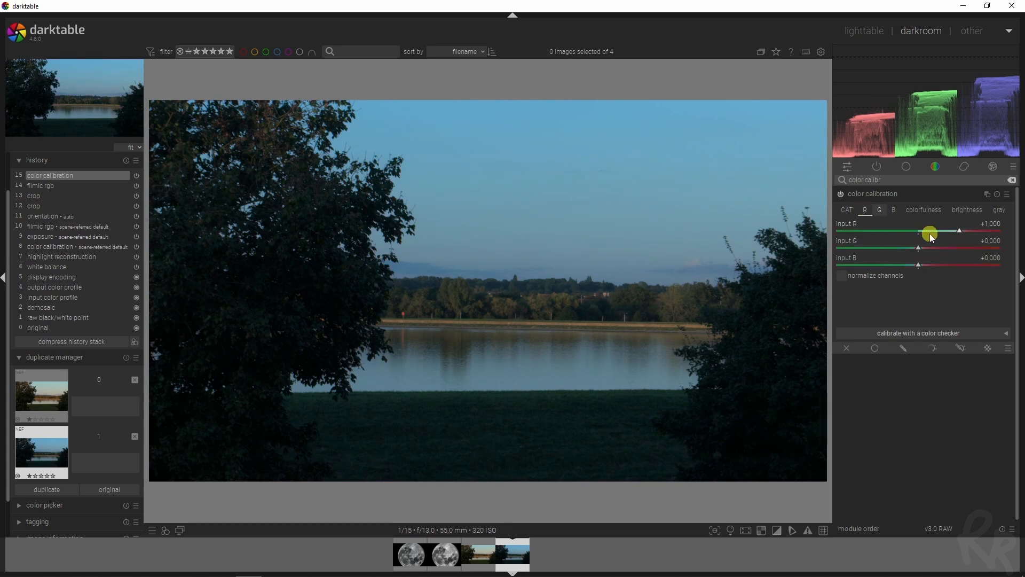
{"action": "left_click", "coordinate": [893, 209]}
{"action": "type", "text": "balance"}
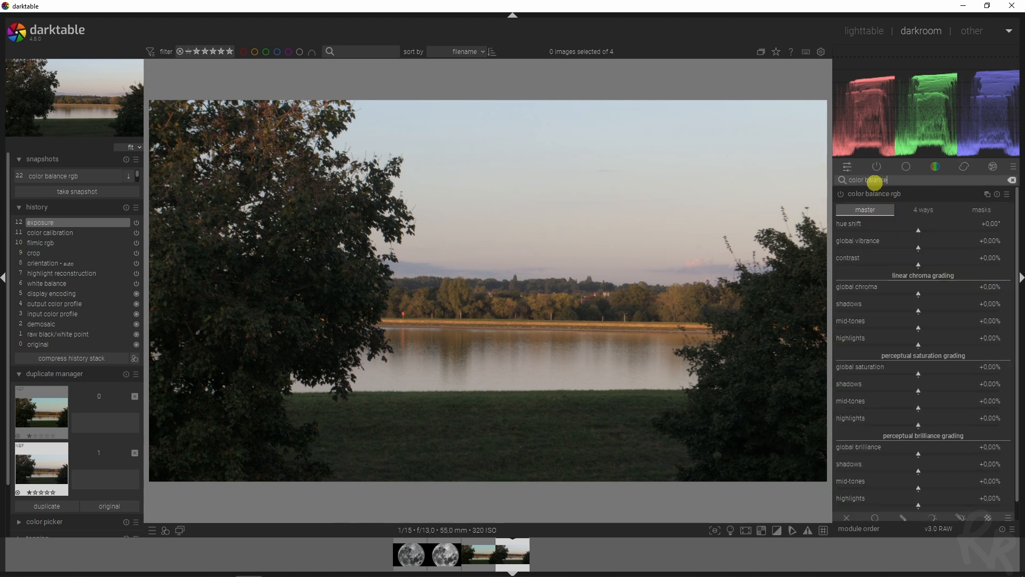
Raise contrast, chroma, shadow and mid-tone brilliance in color balance rgb; lower highlights
{"action": "left_click", "coordinate": [982, 209]}
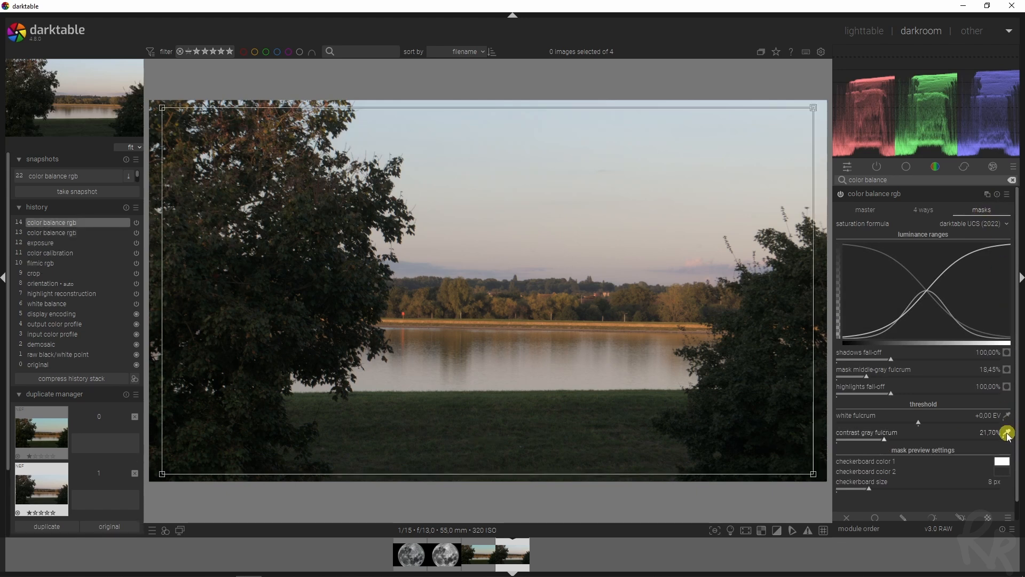
{"action": "mouse_move", "coordinate": [791, 210]}
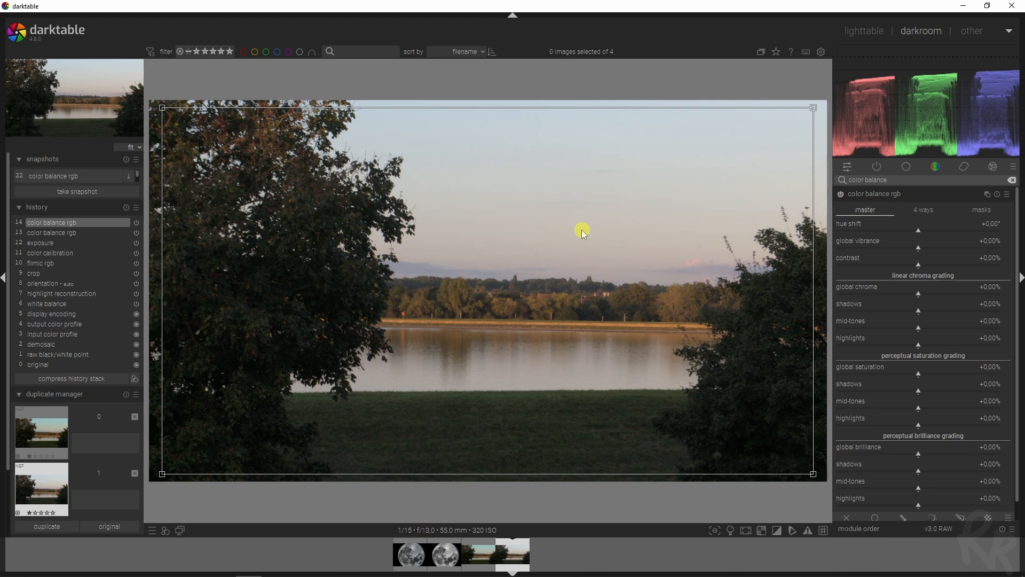
{"action": "mouse_move", "coordinate": [901, 265]}
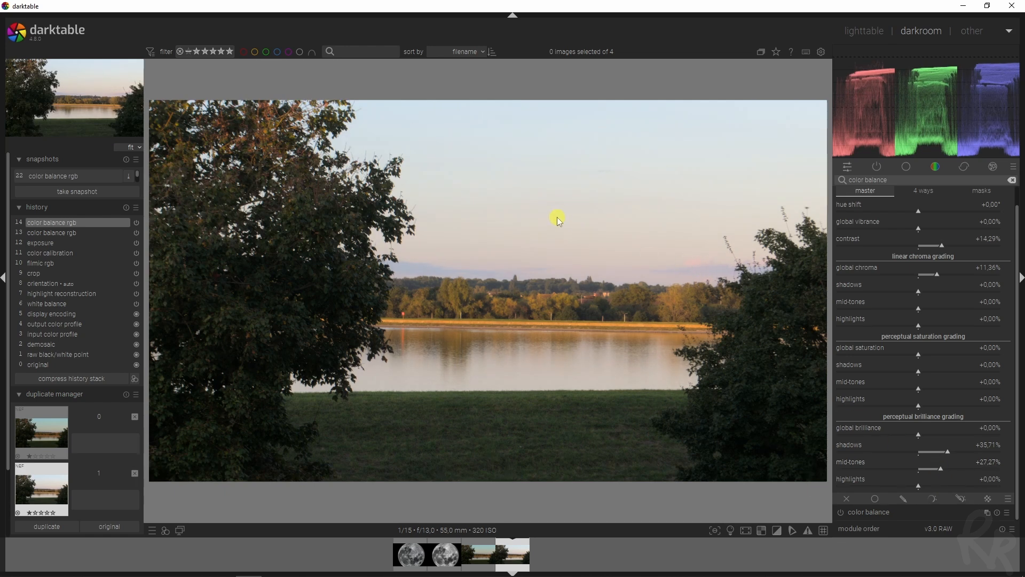
{"action": "mouse_move", "coordinate": [507, 274]}
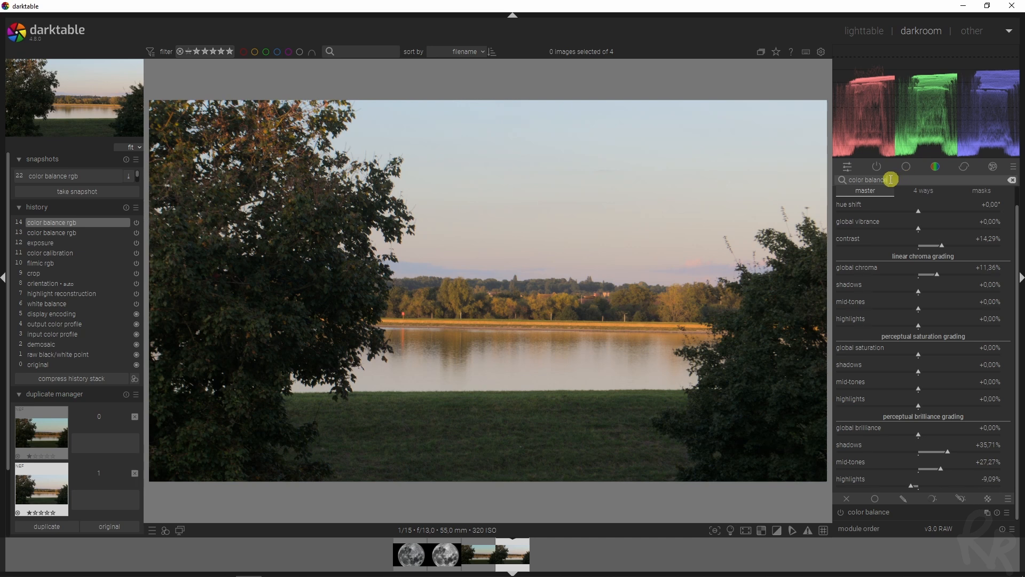
Find the haze removal module and switch it on
{"action": "type", "text": "haze"}
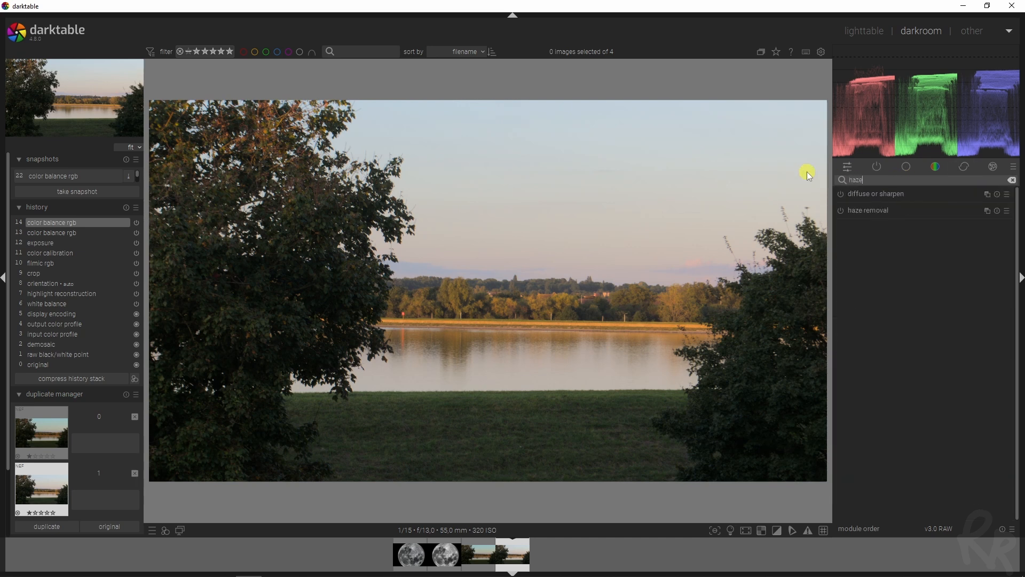
{"action": "left_click", "coordinate": [841, 210]}
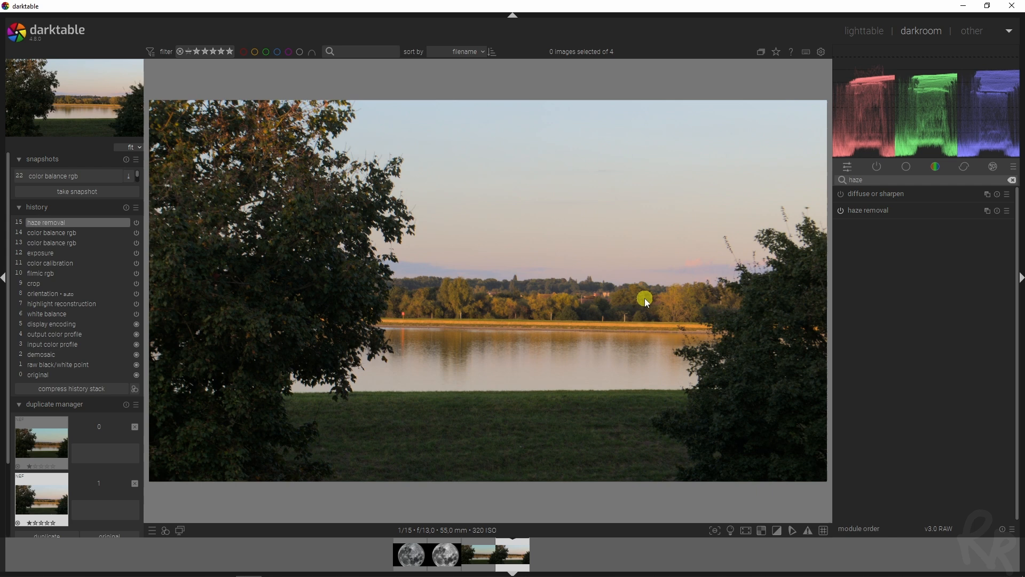
{"action": "left_click", "coordinate": [841, 210]}
{"action": "type", "text": "den"}
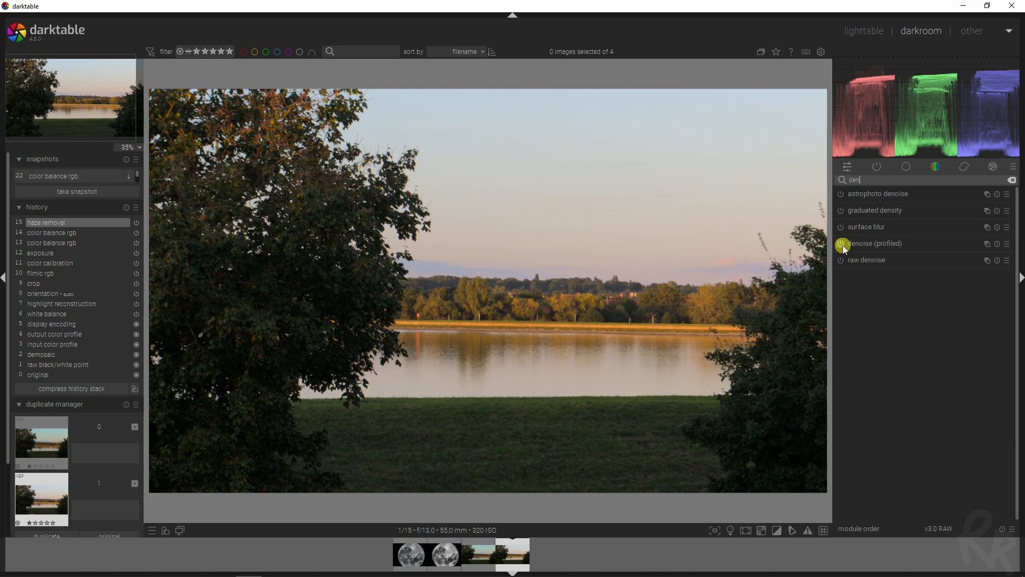
Enable profiled denoising, then collapse the denoise module
{"action": "left_click", "coordinate": [874, 244]}
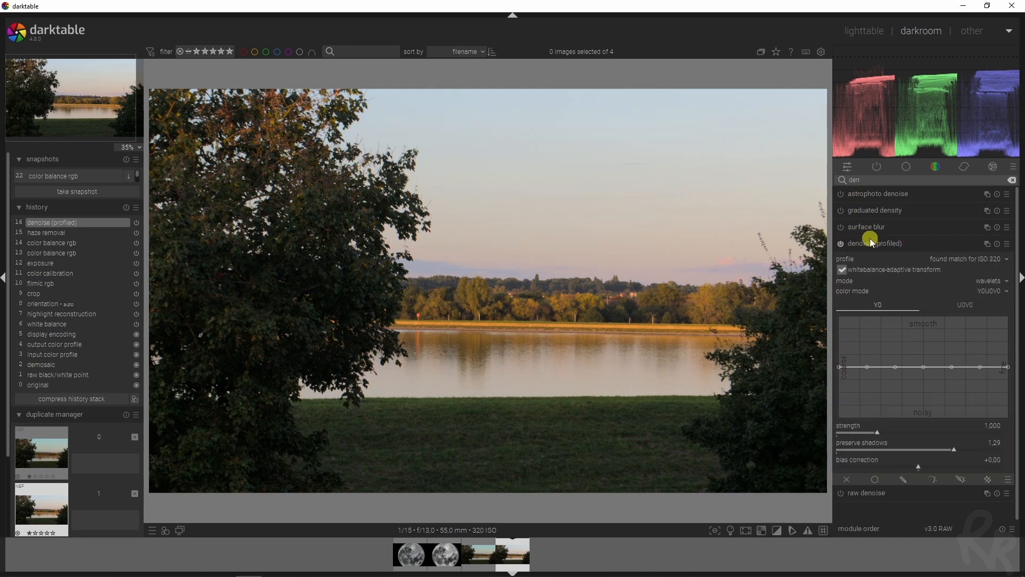
{"action": "mouse_move", "coordinate": [887, 288]}
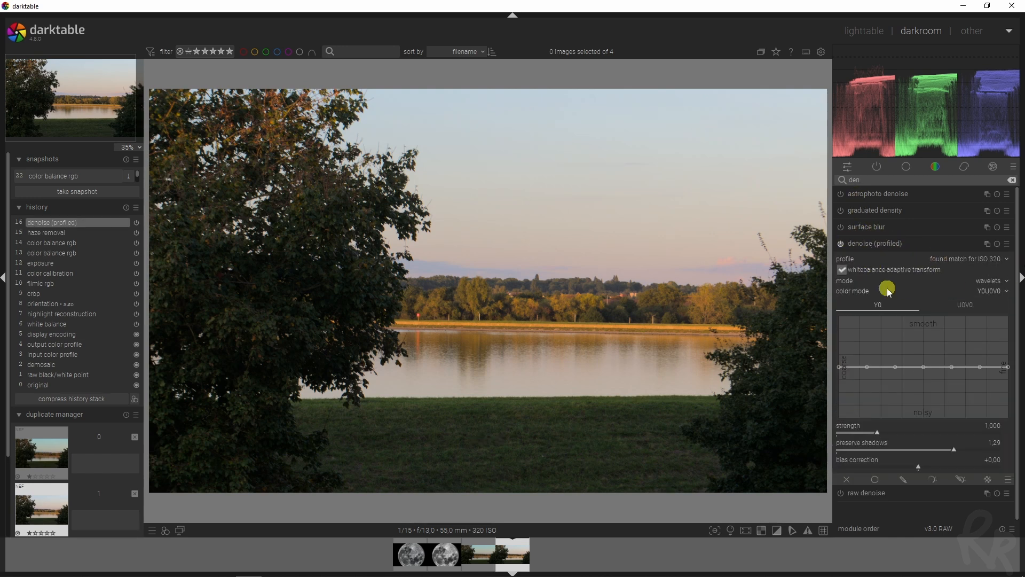
{"action": "mouse_move", "coordinate": [754, 202]}
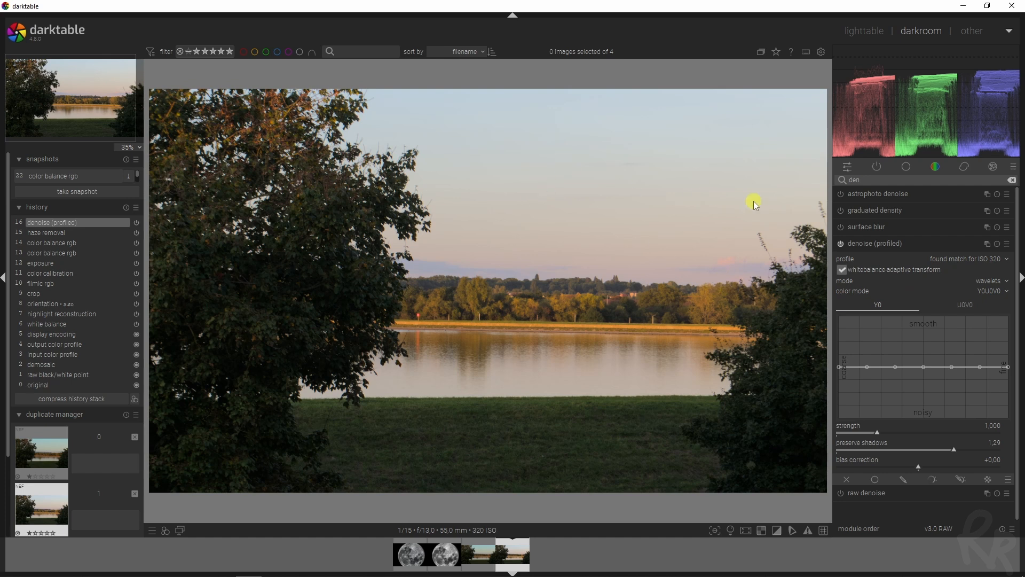
{"action": "left_click", "coordinate": [876, 244]}
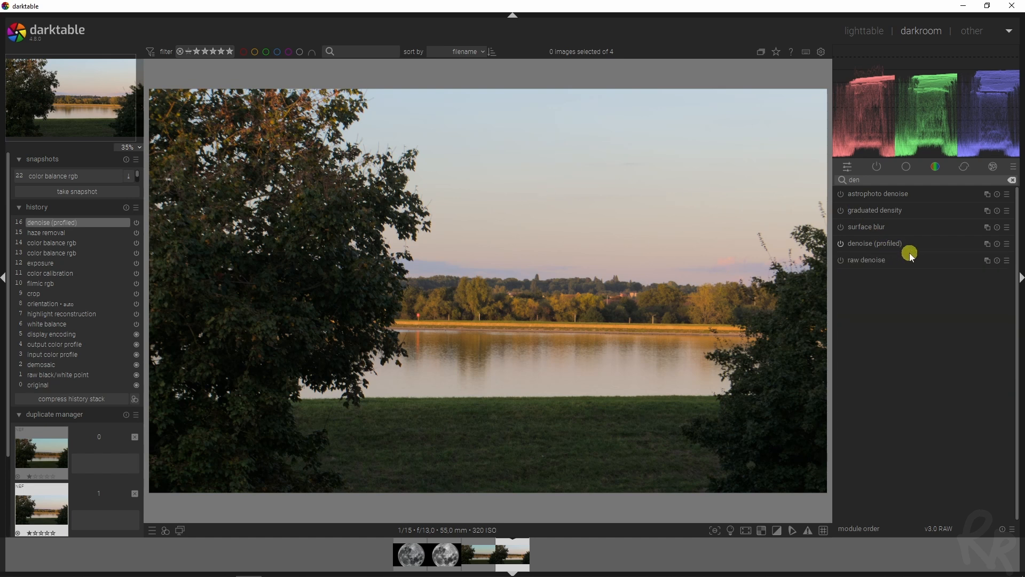
{"action": "mouse_move", "coordinate": [789, 172]}
{"action": "type", "text": "low"}
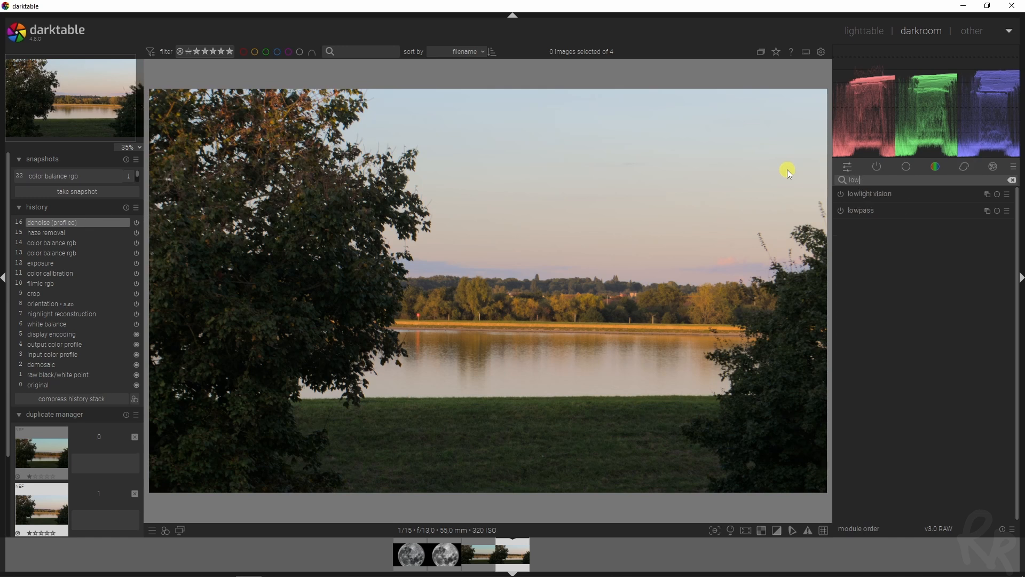
Enable lowpass with uniform blending in overlay mode and saturation +0,14
{"action": "left_click", "coordinate": [841, 210]}
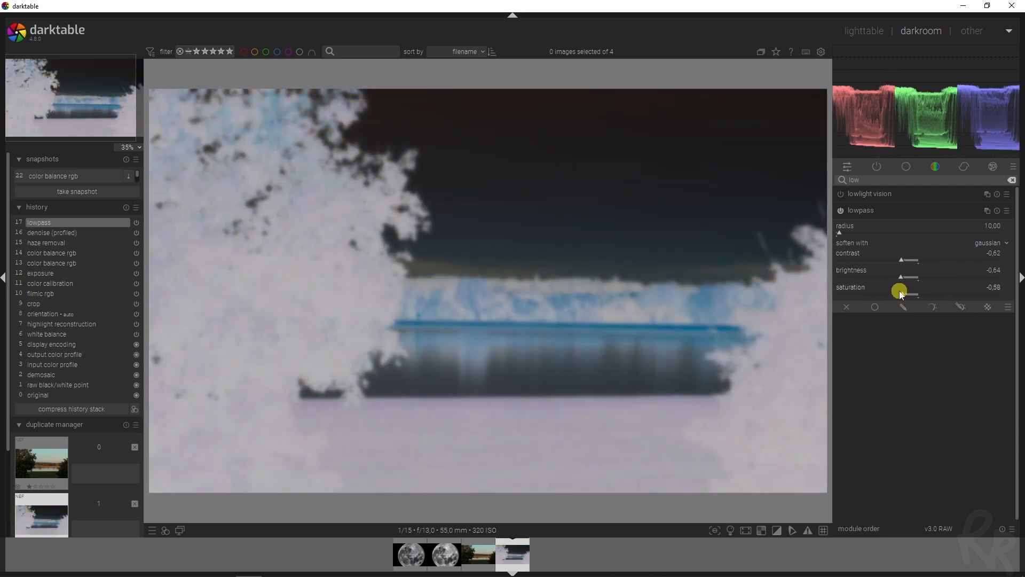
{"action": "mouse_move", "coordinate": [888, 312]}
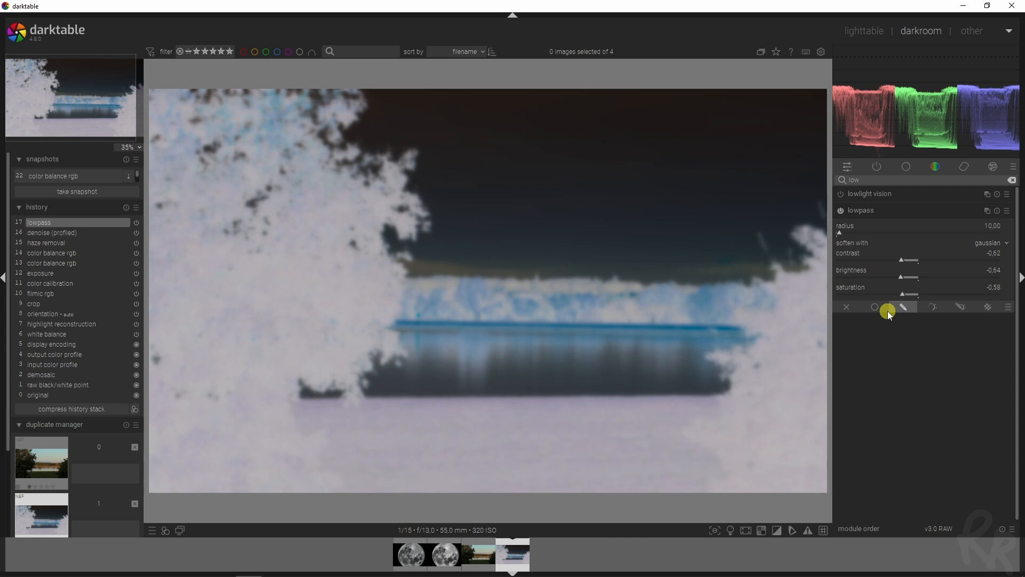
{"action": "left_click", "coordinate": [875, 307]}
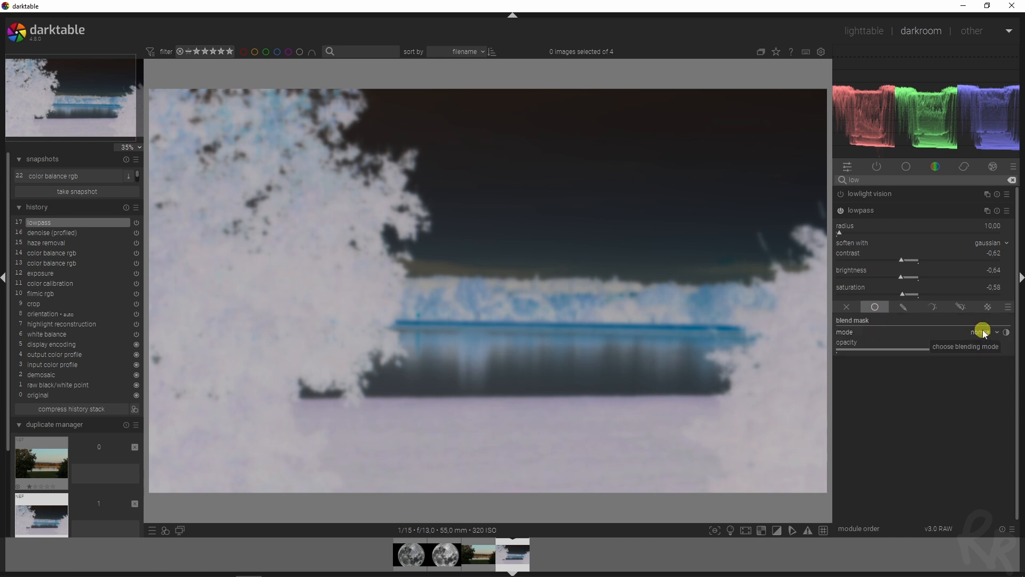
{"action": "left_click", "coordinate": [981, 332]}
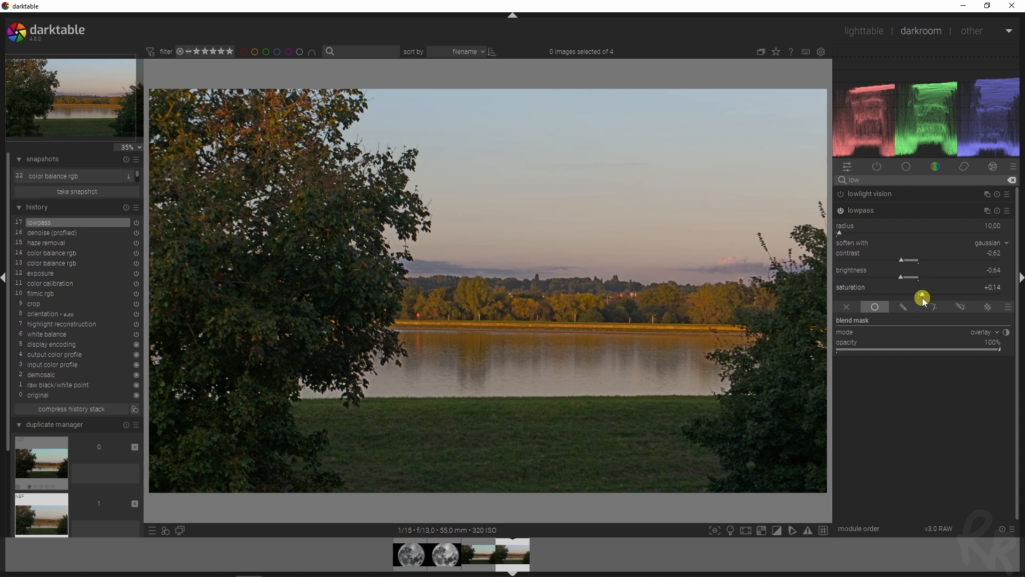
{"action": "mouse_move", "coordinate": [632, 289]}
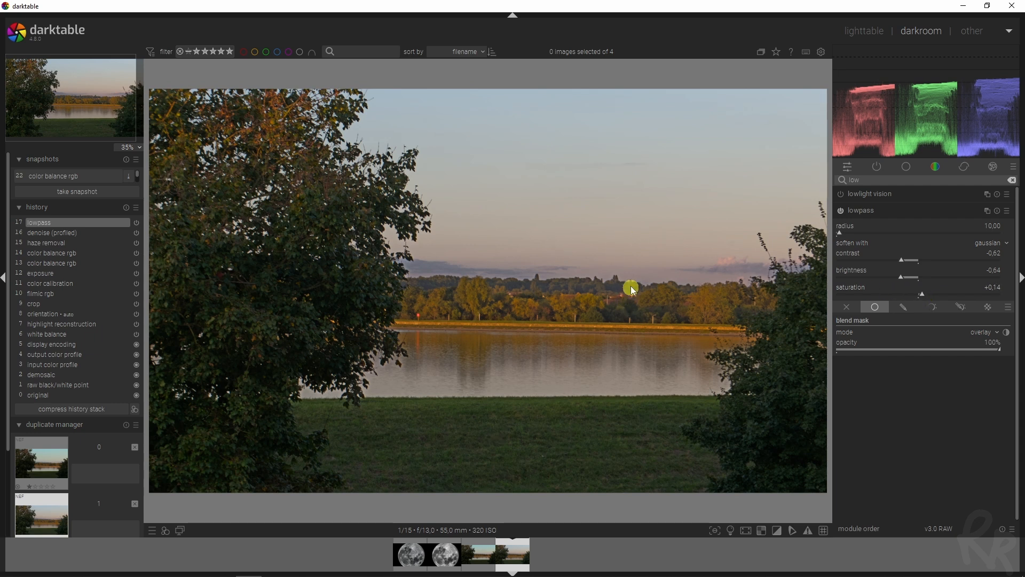
{"action": "mouse_move", "coordinate": [233, 263]}
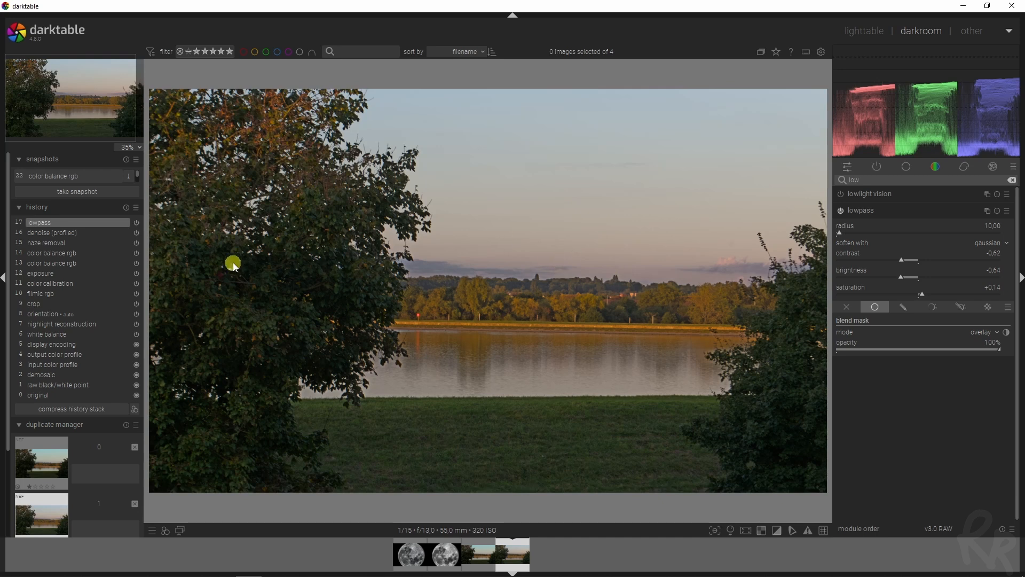
{"action": "mouse_move", "coordinate": [790, 367]}
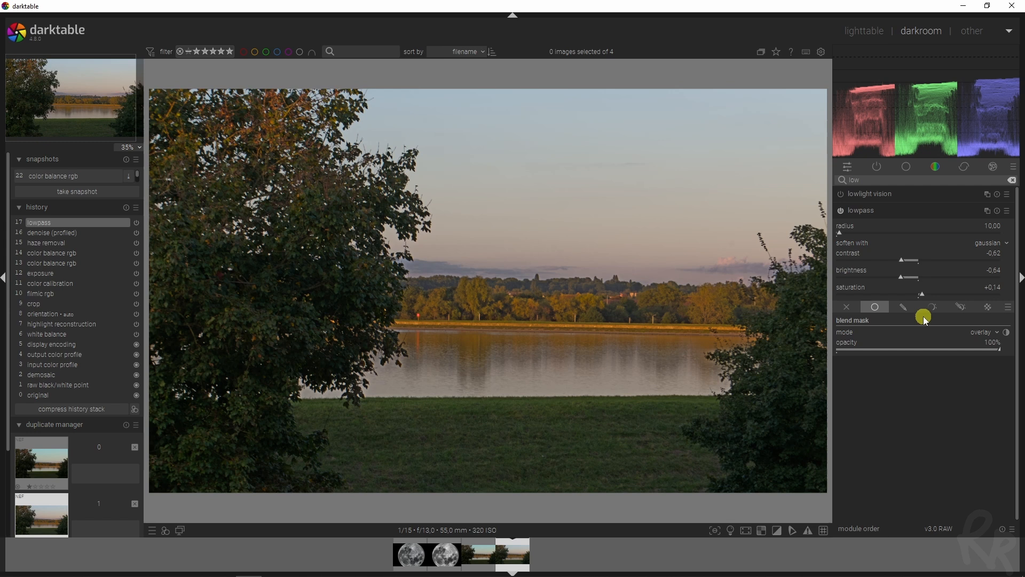
Switch the lowpass blend to a parametric mask, checking h then returning to L
{"action": "left_click", "coordinate": [931, 291]}
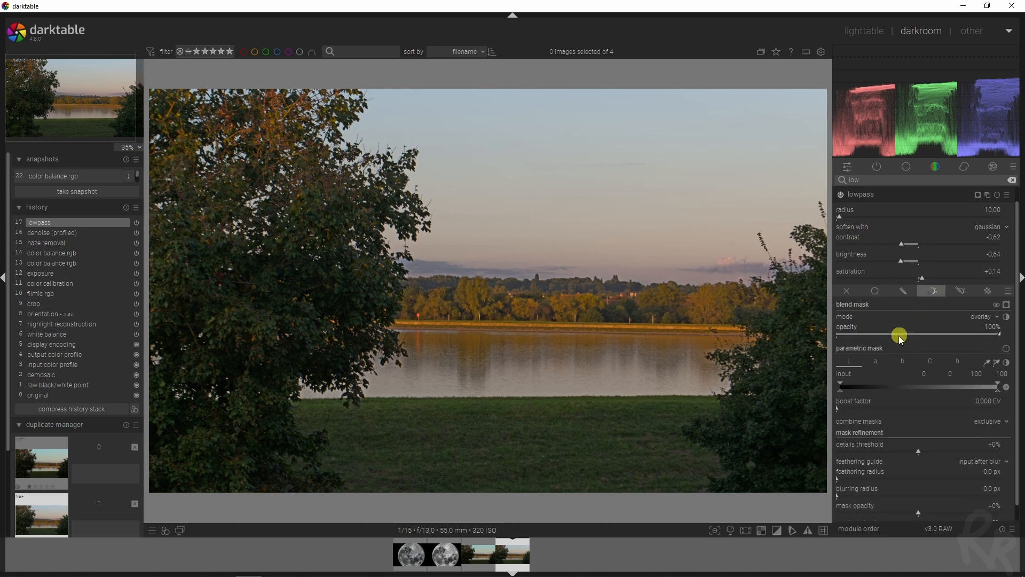
{"action": "mouse_move", "coordinate": [880, 384]}
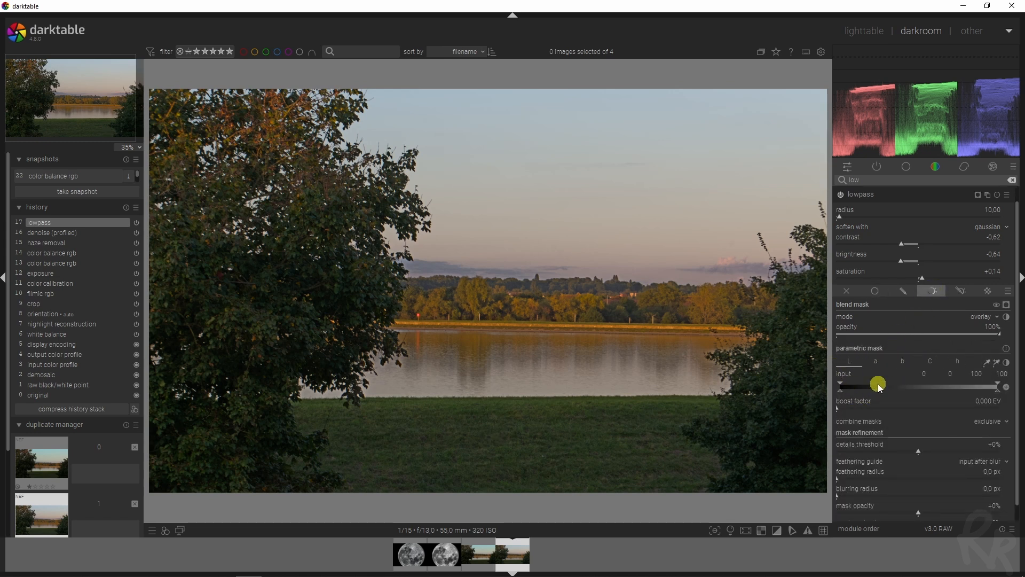
{"action": "left_click", "coordinate": [958, 360]}
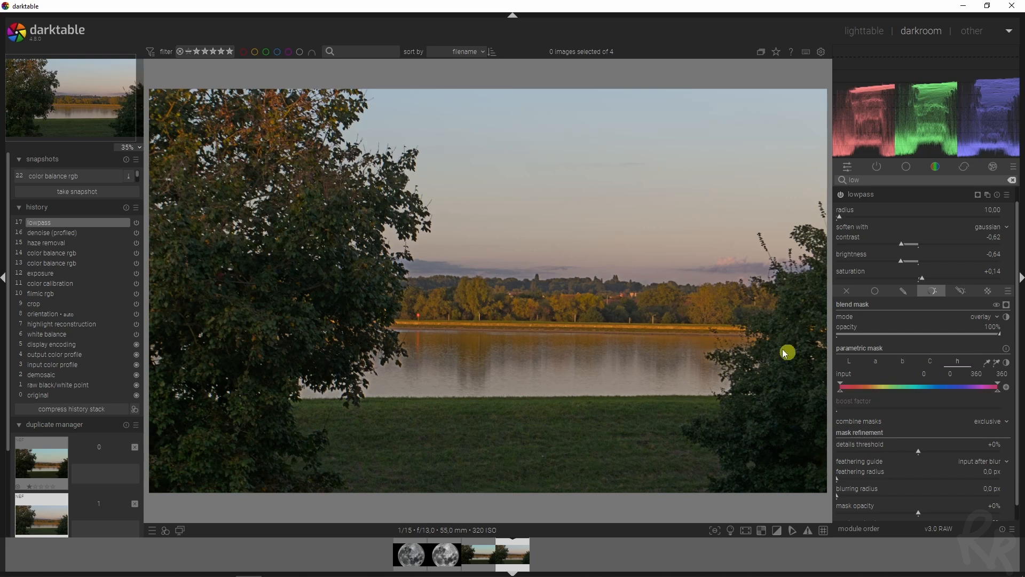
{"action": "mouse_move", "coordinate": [393, 221]}
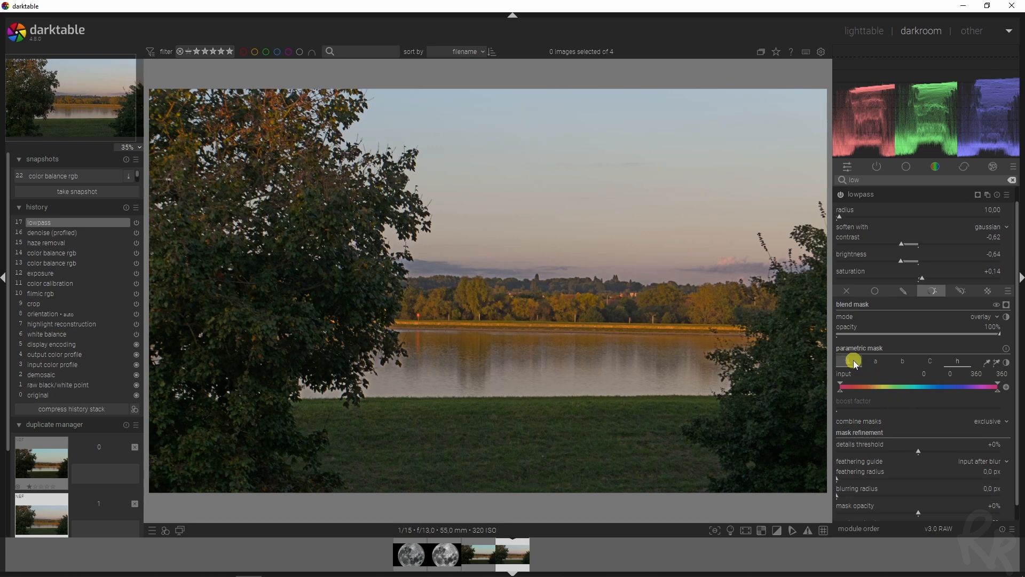
{"action": "left_click", "coordinate": [853, 360]}
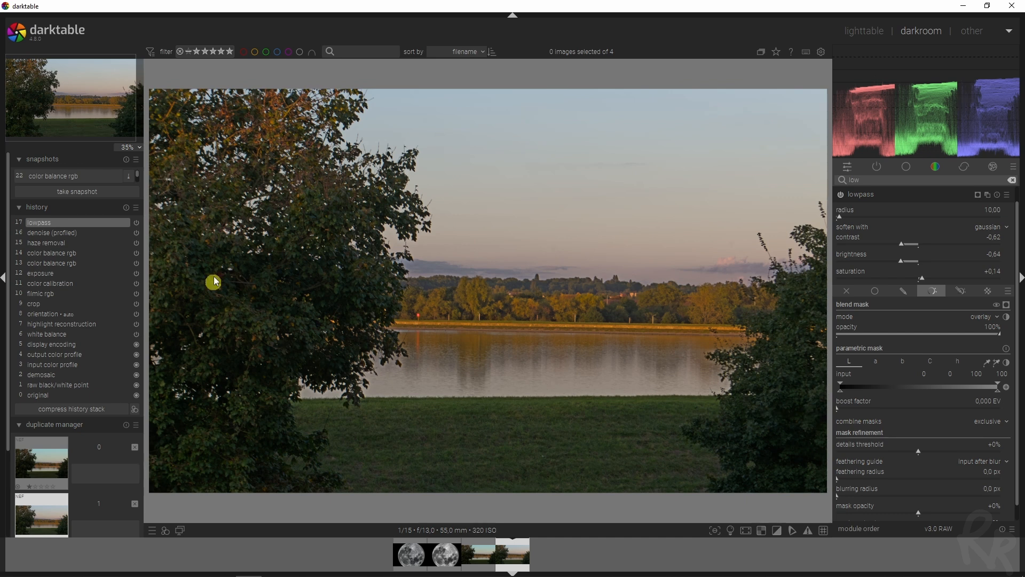
{"action": "mouse_move", "coordinate": [790, 363]}
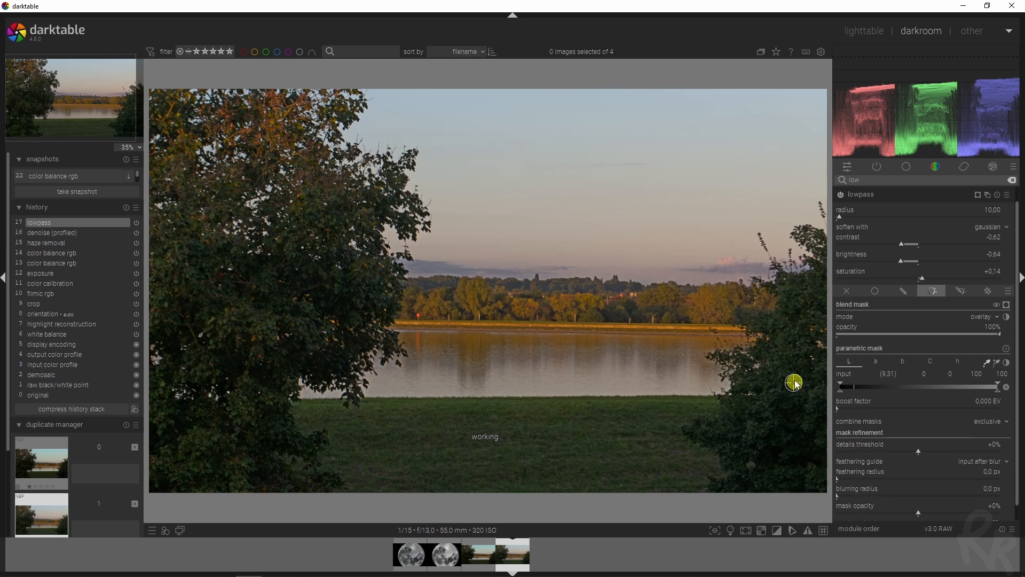
{"action": "mouse_move", "coordinate": [785, 398]}
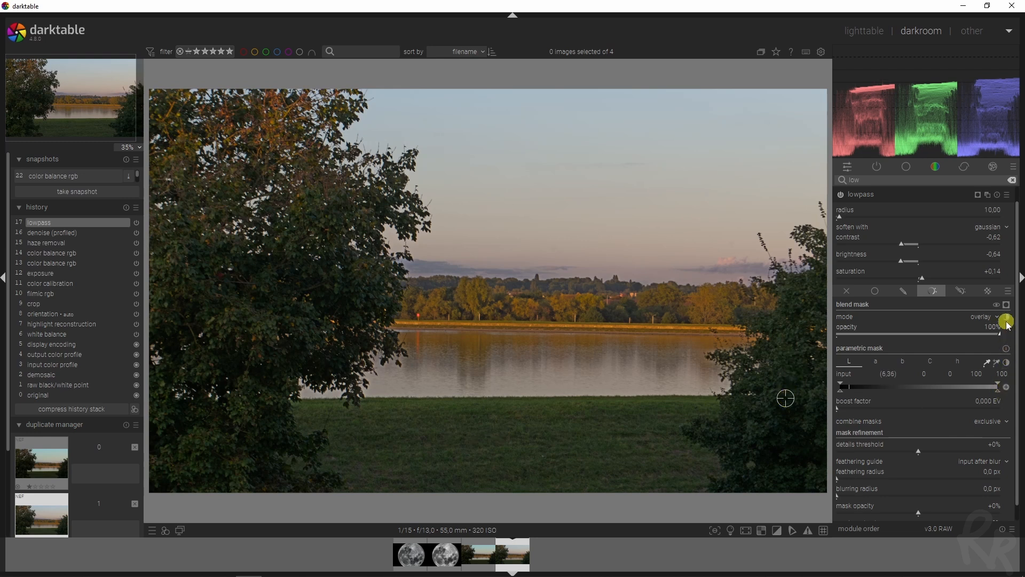
Limit the mask to shadows with feathering radius 27,6 px and blurring 9,4 px
{"action": "left_click", "coordinate": [1007, 304]}
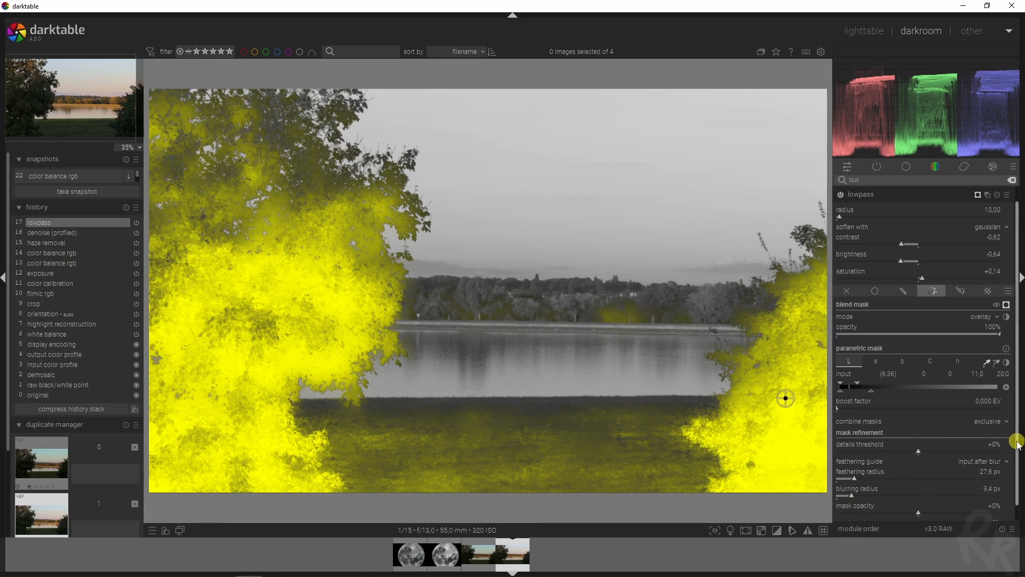
{"action": "scroll", "scroll_direction": "down", "scroll_amount": 3}
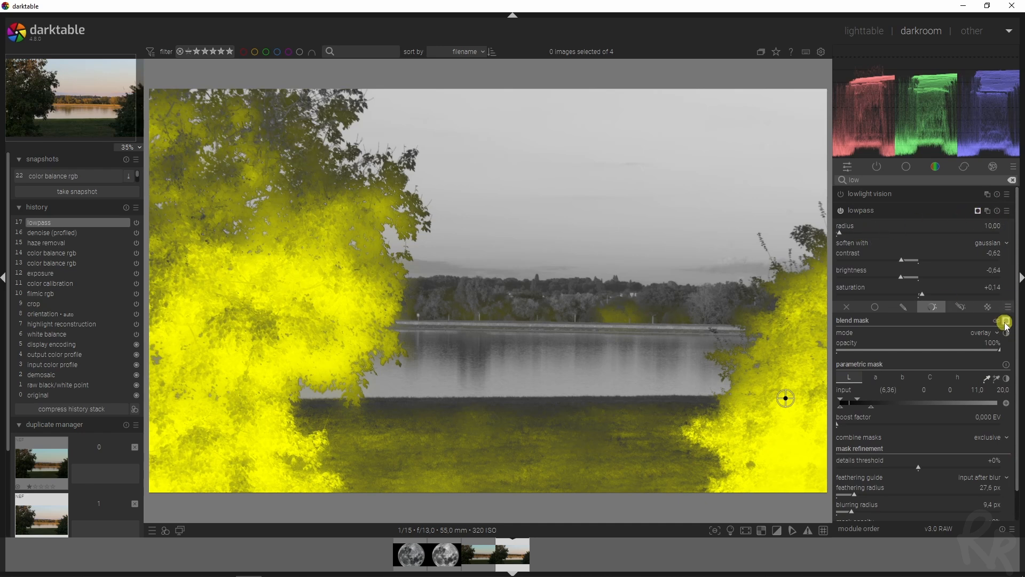
Hide the mask, set lowpass brightness +0,86 and contrast -0,53, and collapse it
{"action": "left_click", "coordinate": [1006, 320]}
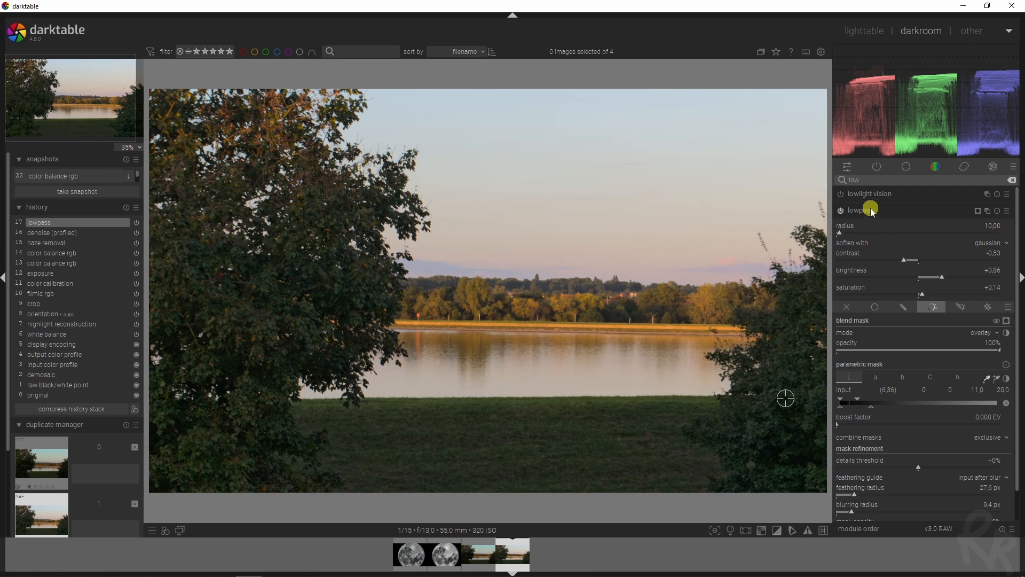
{"action": "left_click", "coordinate": [859, 210]}
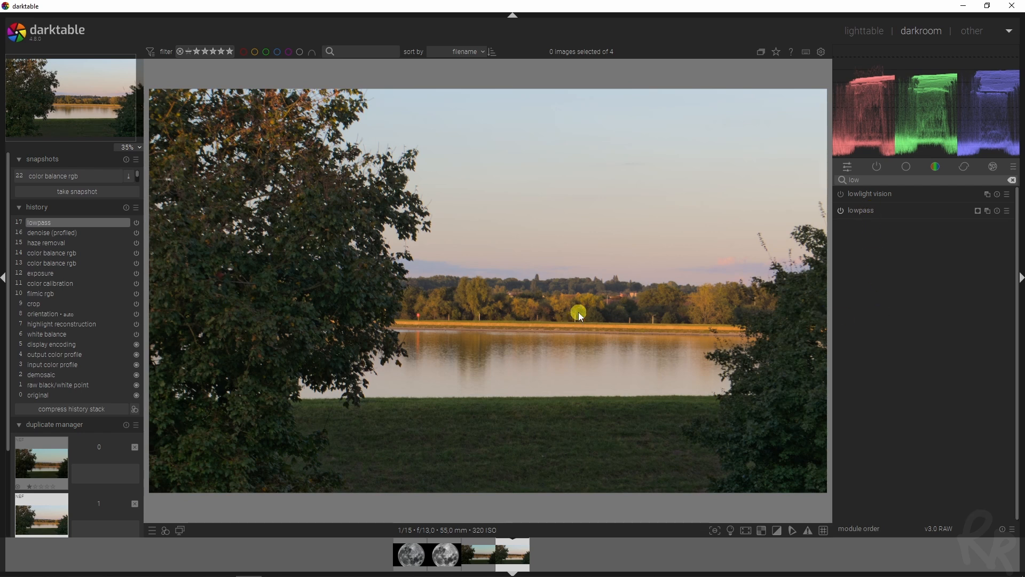
{"action": "mouse_move", "coordinate": [480, 341]}
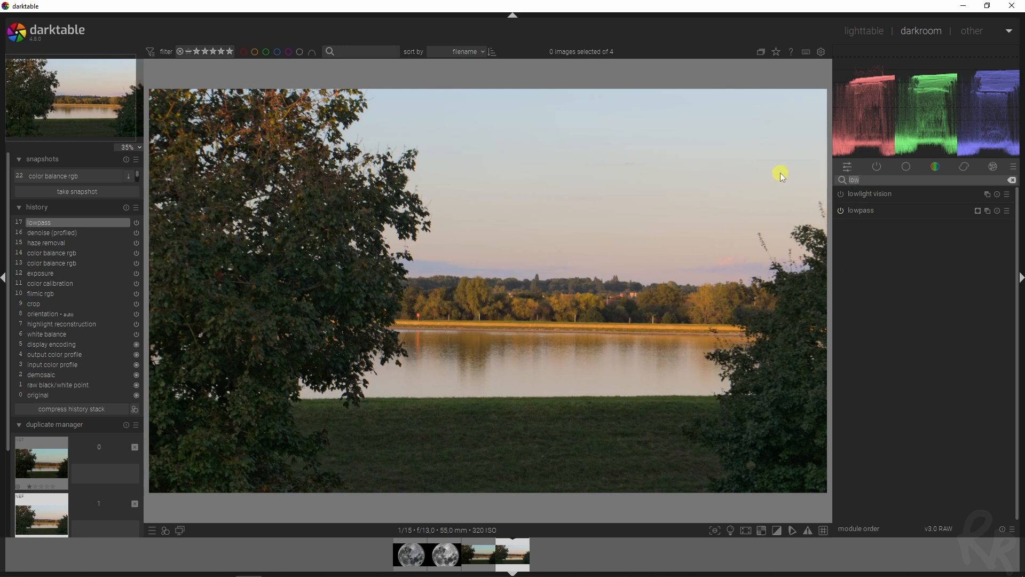
Search 'color balanc' and add color balance rgb with a slight hue shift
{"action": "type", "text": "color balanc"}
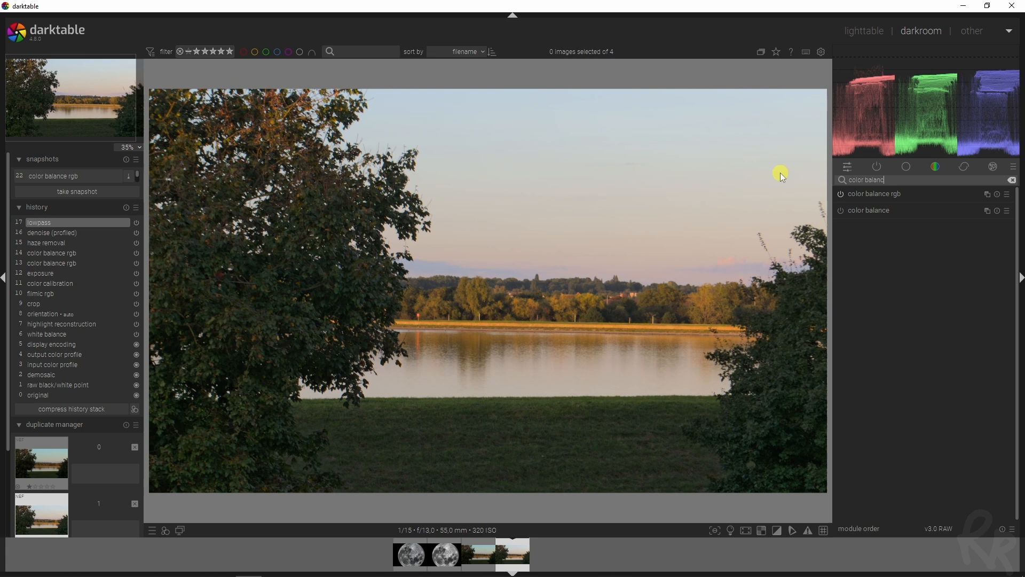
{"action": "left_click", "coordinate": [875, 193]}
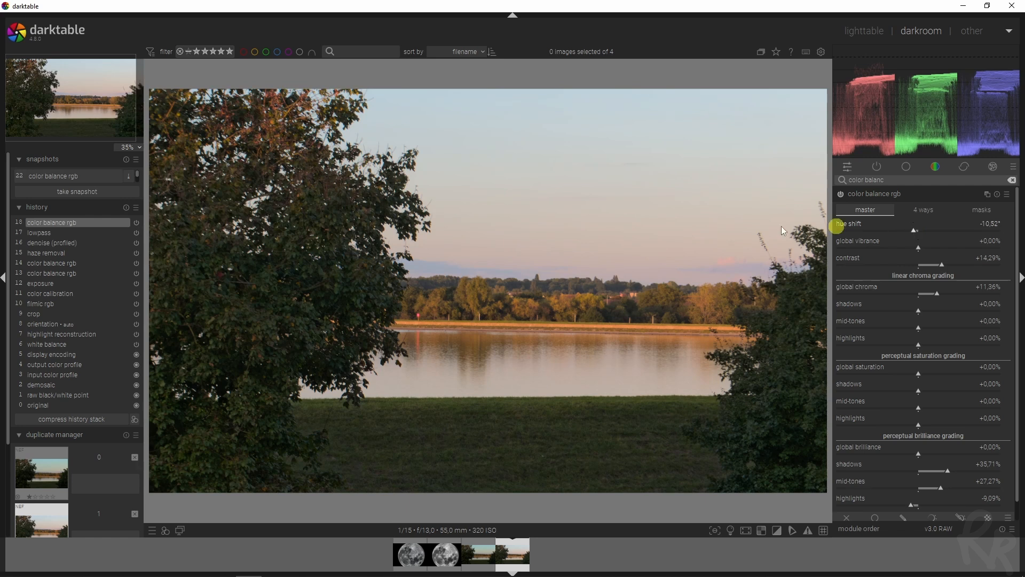
{"action": "mouse_move", "coordinate": [480, 318]}
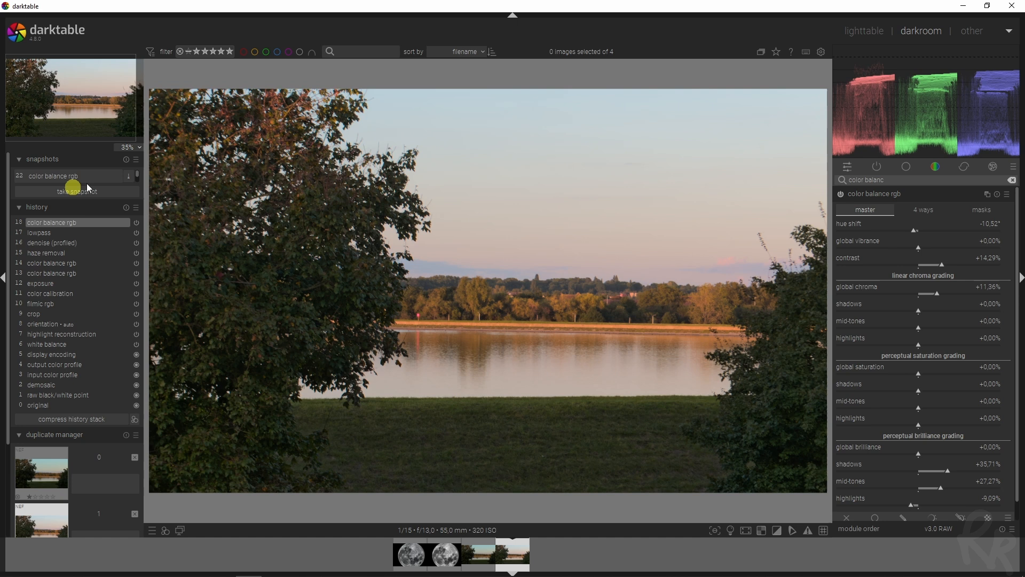
{"action": "mouse_move", "coordinate": [41, 283]}
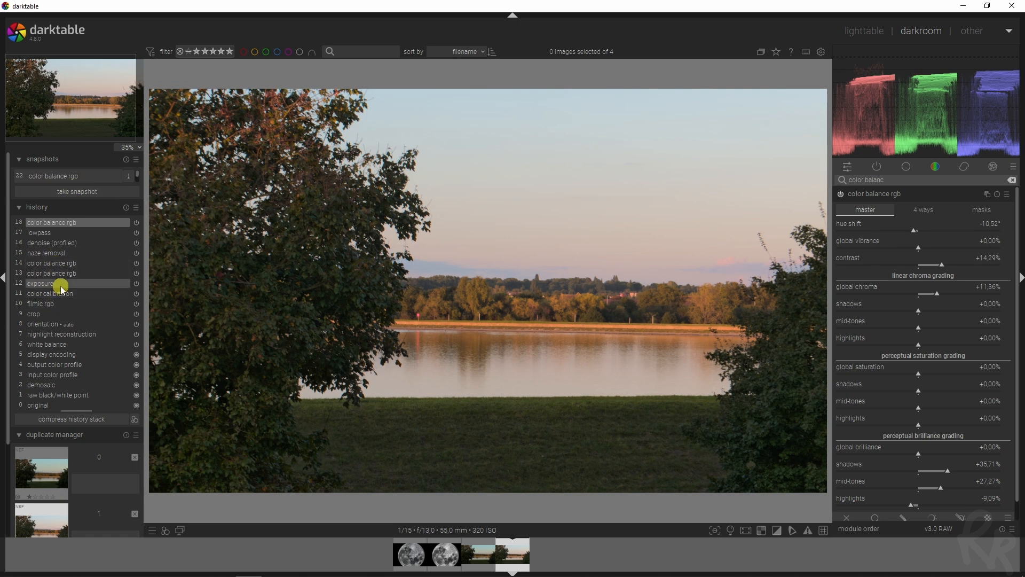
{"action": "mouse_move", "coordinate": [56, 306]}
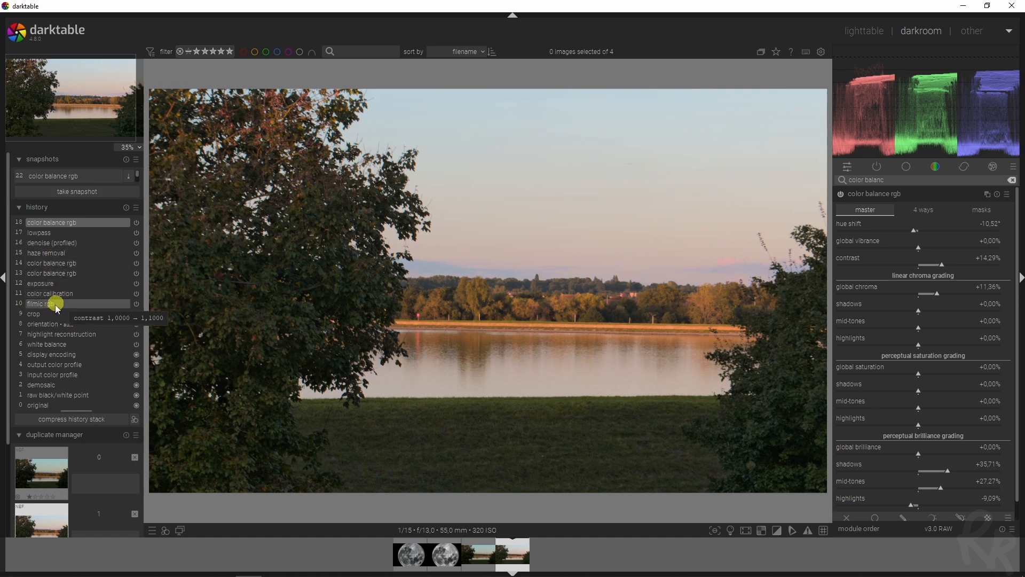
Reset the lakeside photo's history and confirm deleting it
{"action": "left_click", "coordinate": [964, 166]}
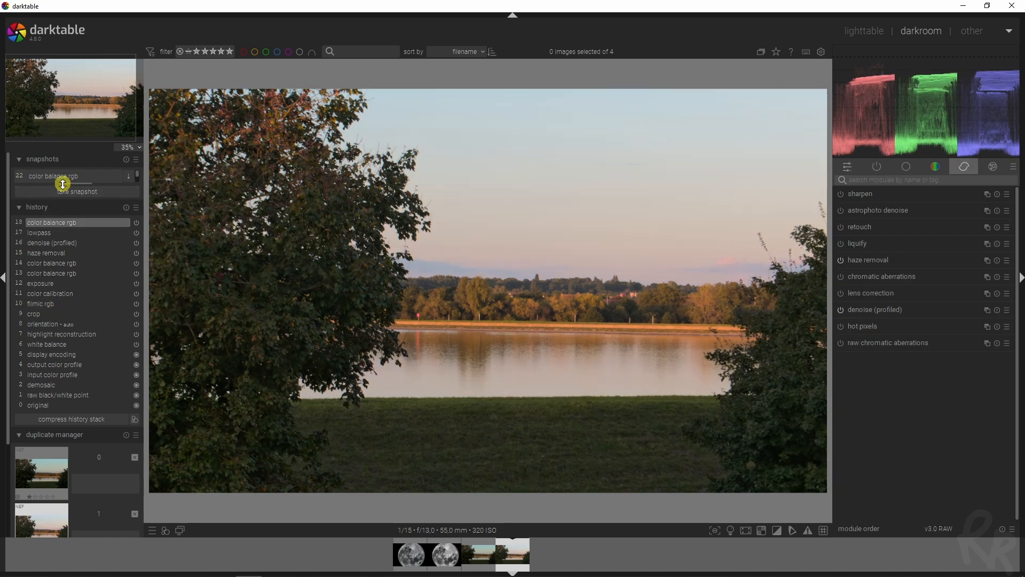
{"action": "left_click", "coordinate": [126, 210]}
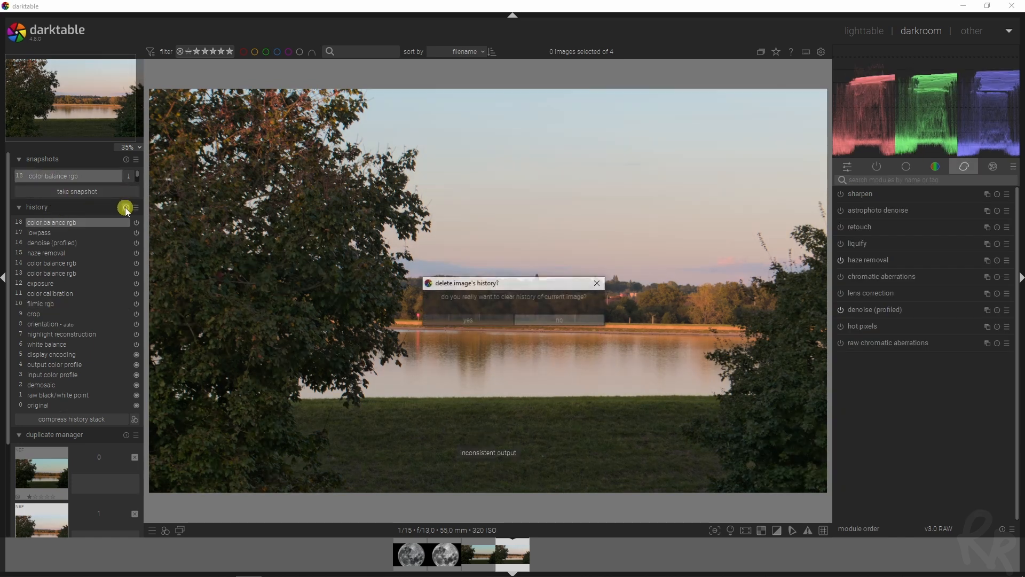
{"action": "left_click", "coordinate": [467, 320]}
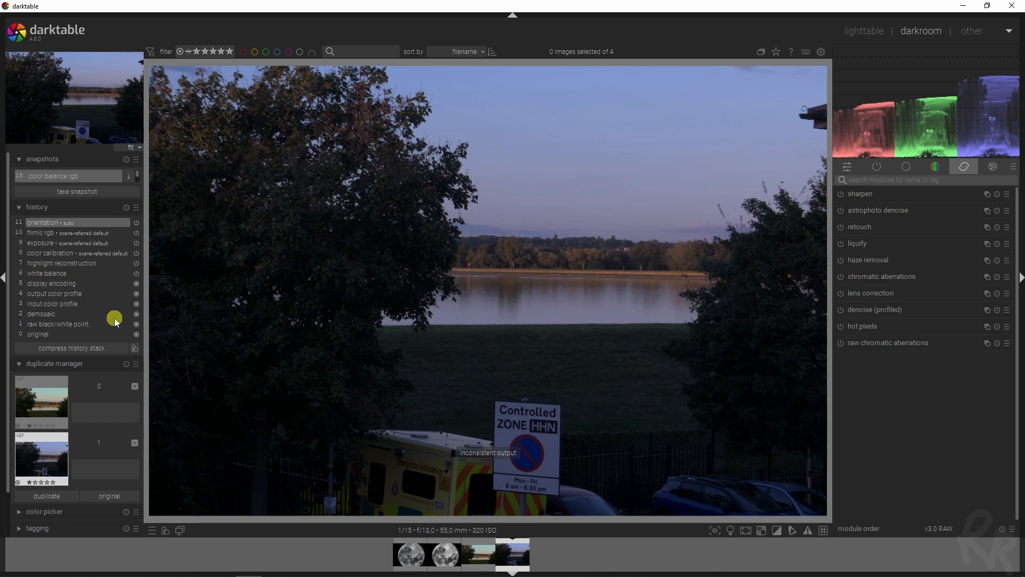